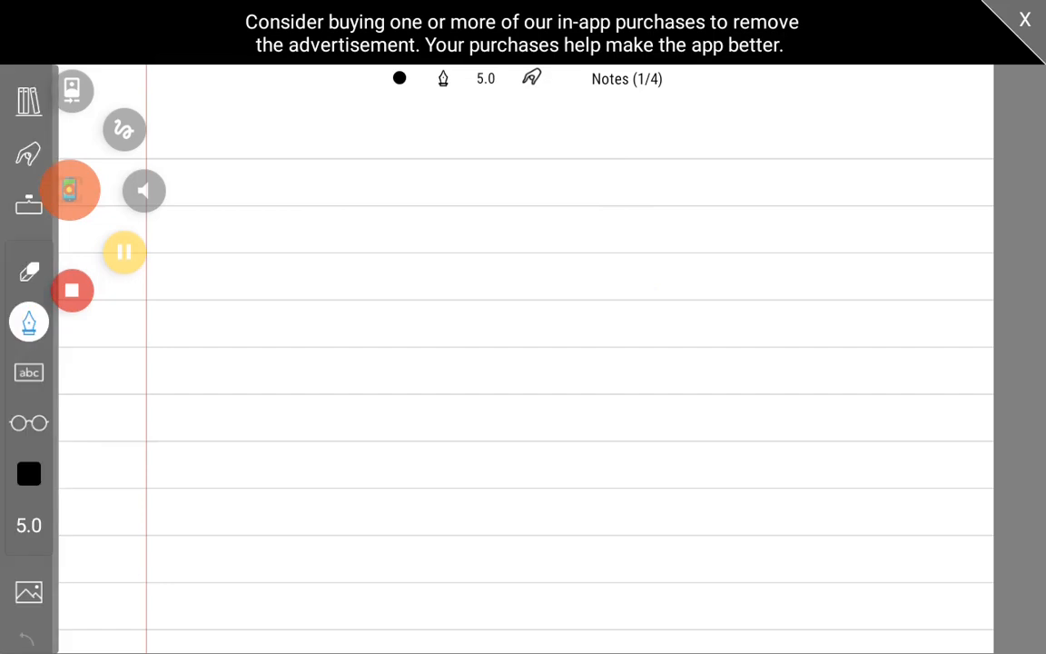
Write the 1/8" toe in note at top right and draw two angled wheel outlines labelled Front
drag(283, 168, 345, 222)
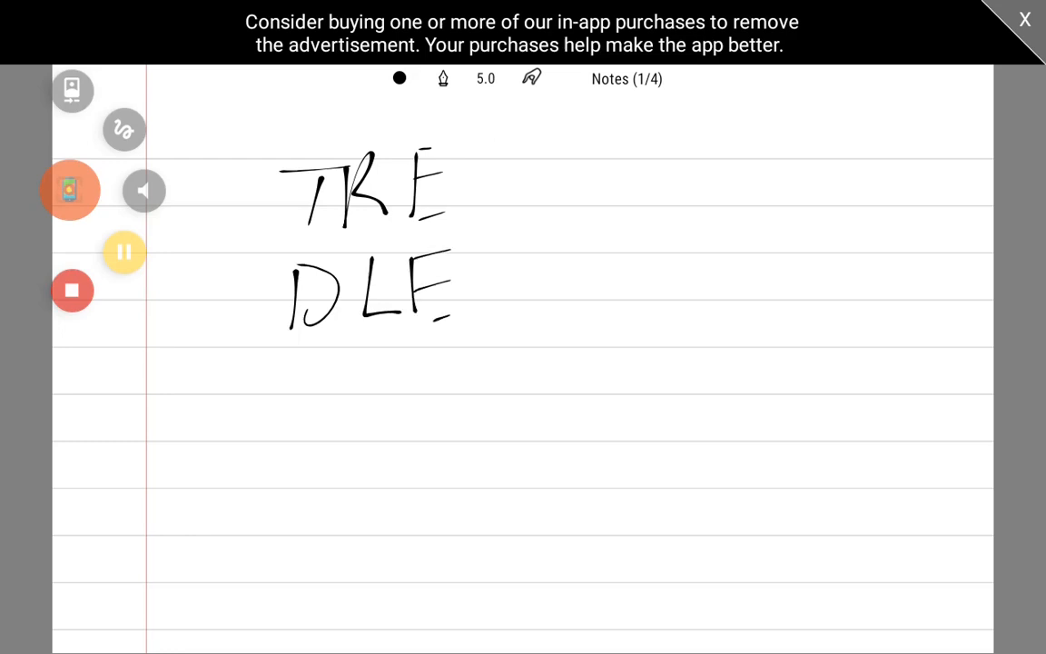
drag(317, 363, 359, 463)
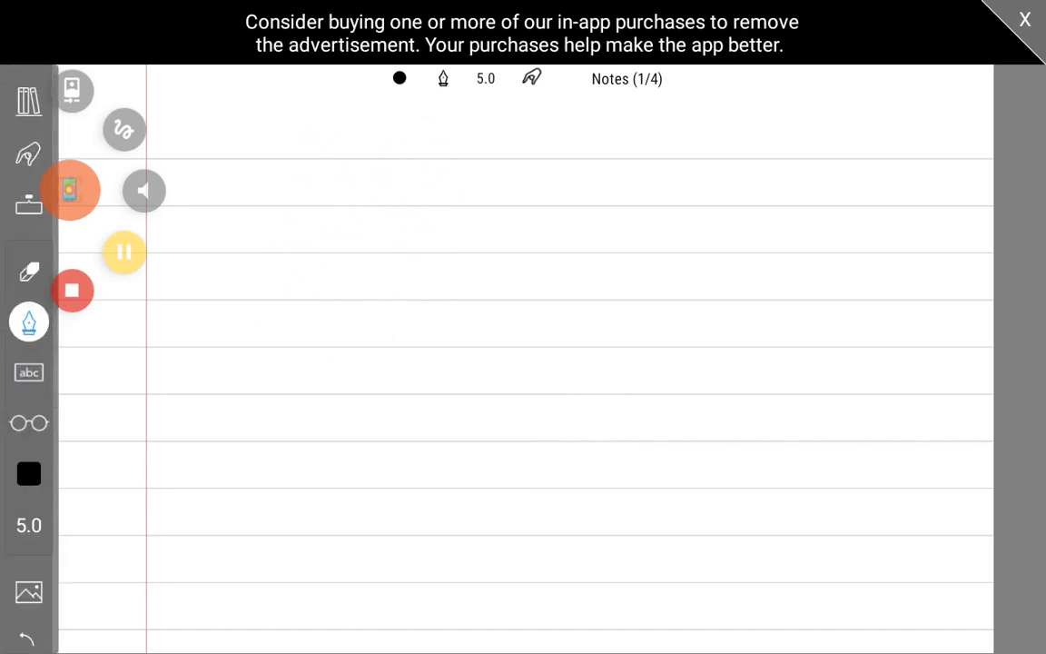
drag(703, 127, 704, 204)
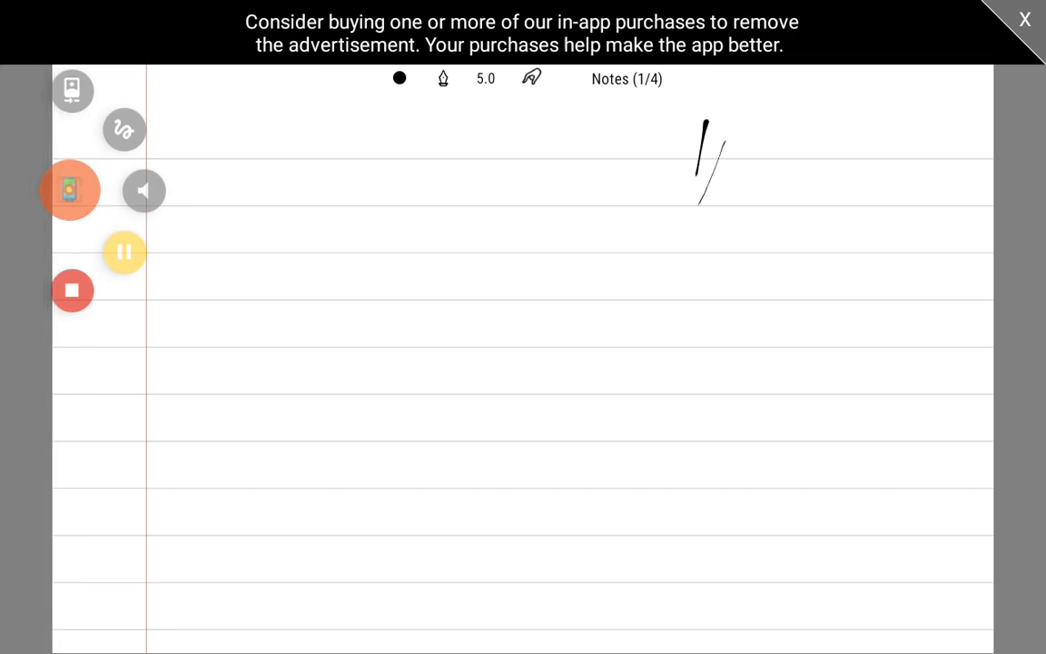
drag(726, 154, 899, 182)
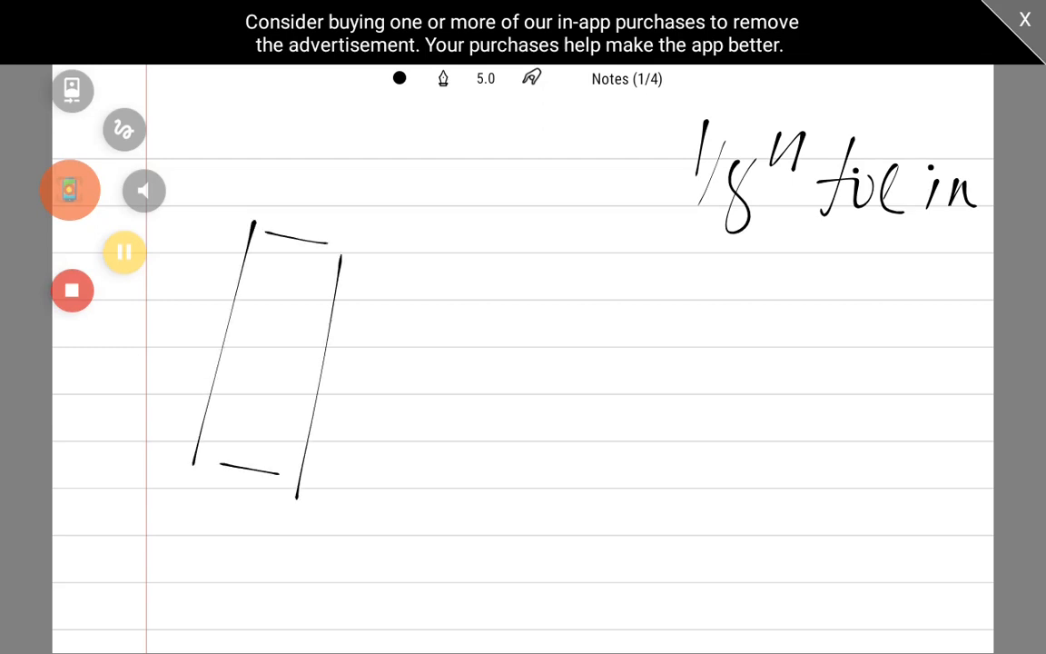
drag(490, 236, 531, 495)
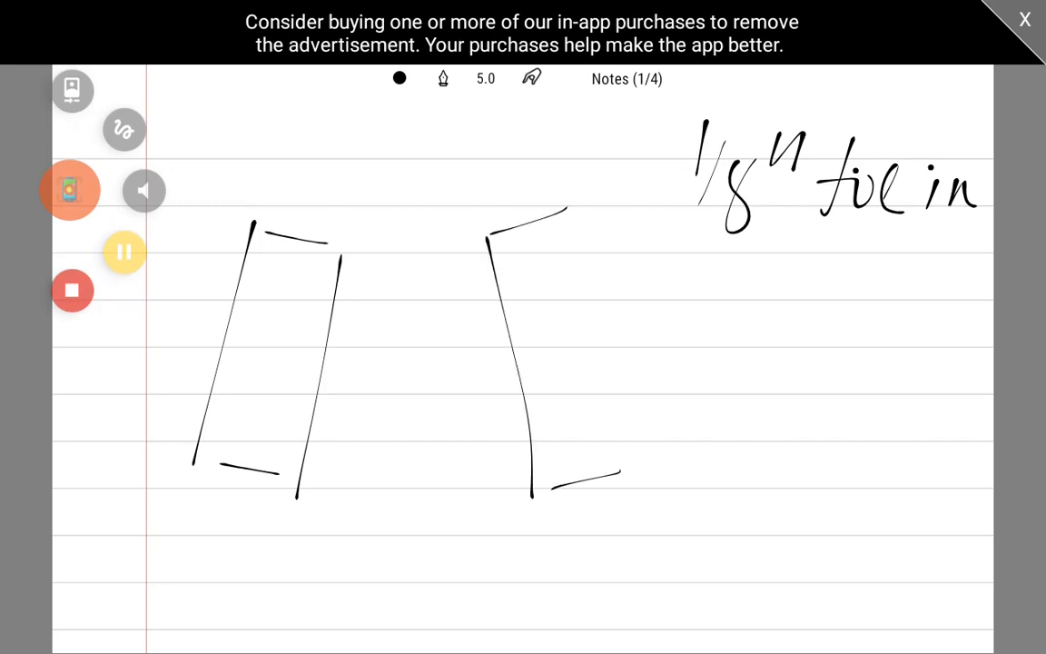
drag(579, 210, 636, 463)
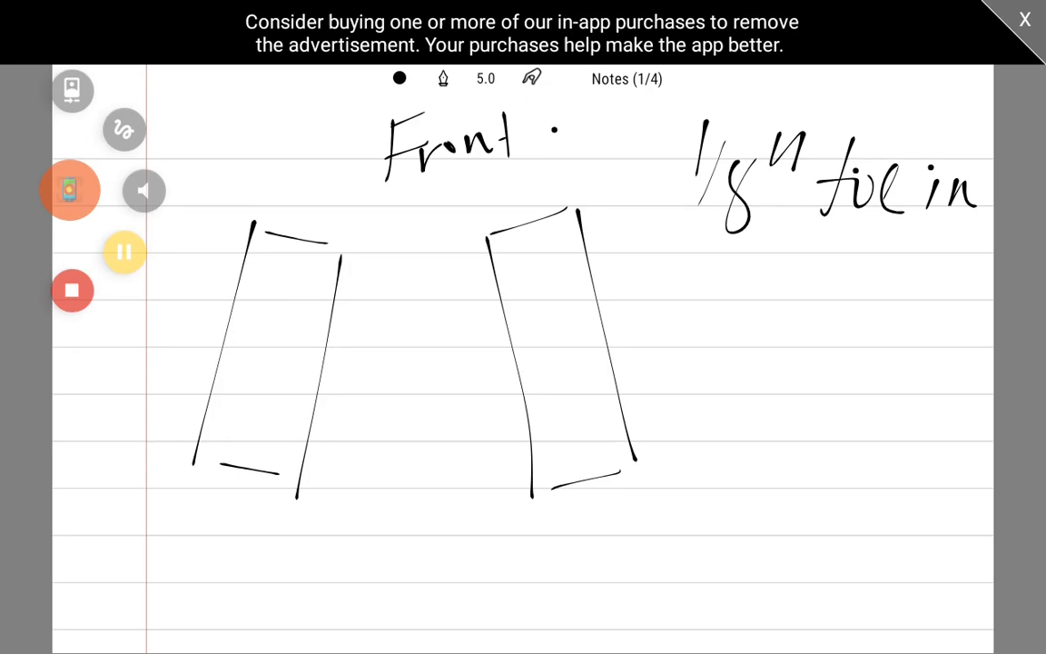
Underline the toe-in note and draw rear and front dimension lines labelled Xr and Xf
drag(703, 259, 736, 250)
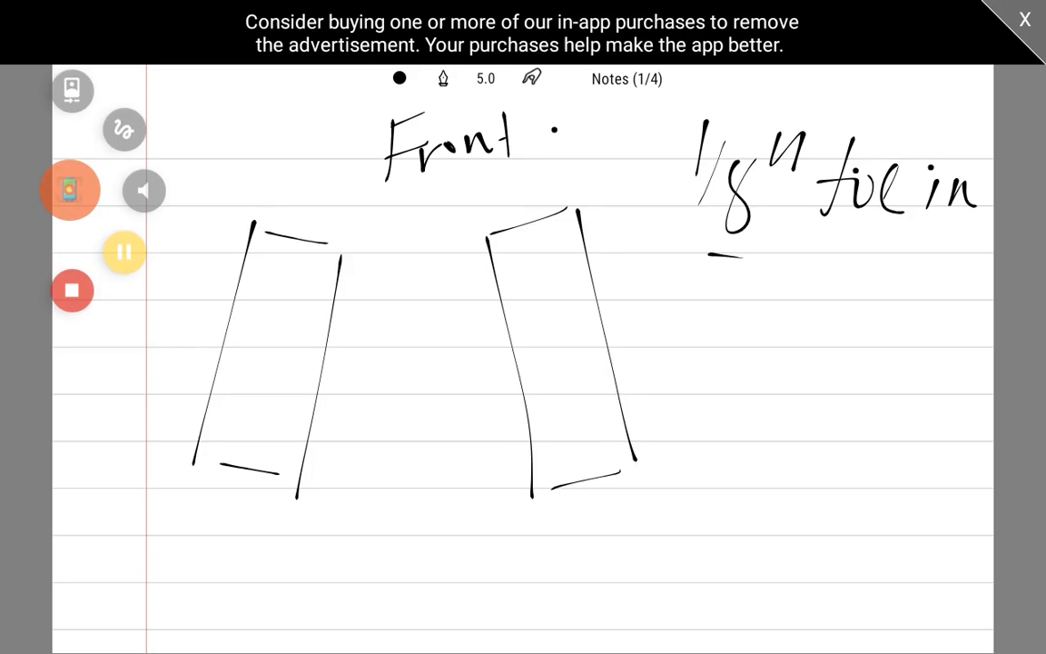
drag(700, 268, 849, 259)
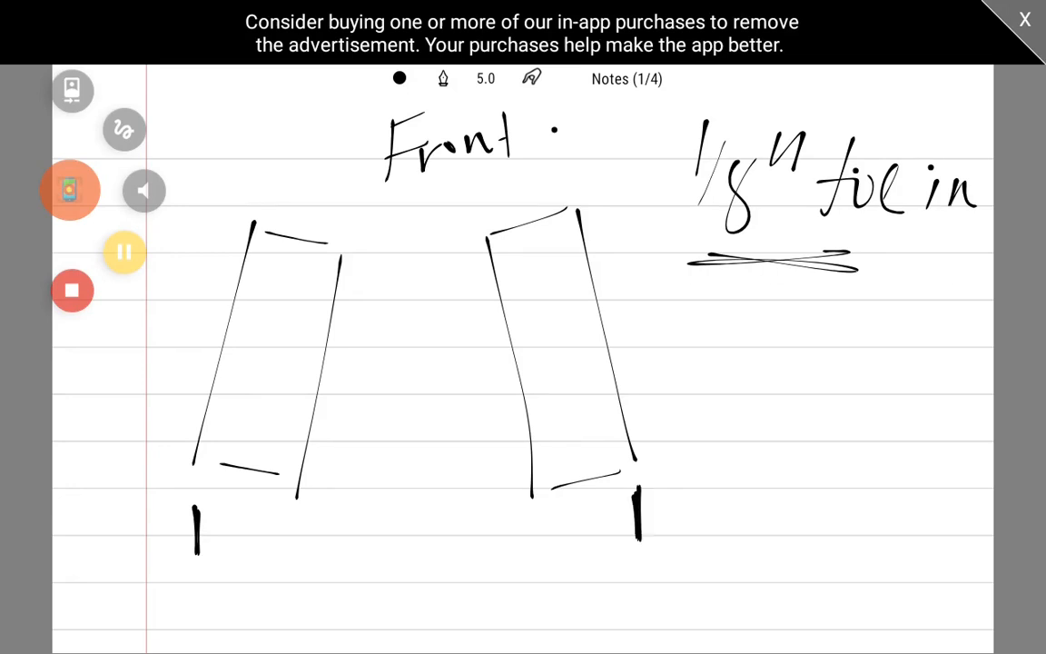
drag(234, 536, 319, 530)
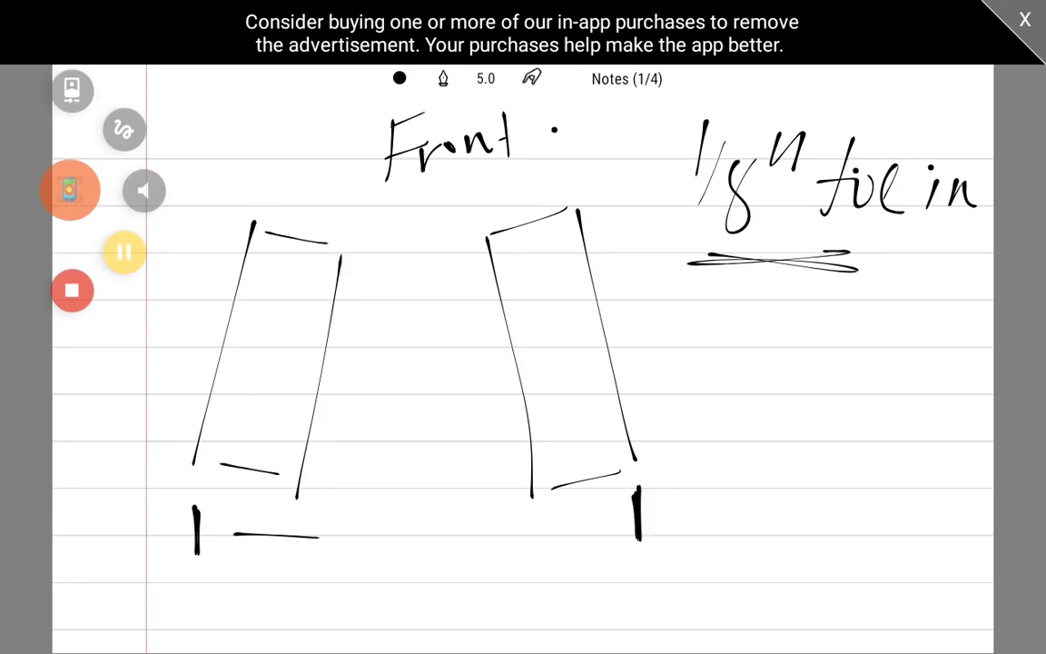
drag(231, 535, 608, 537)
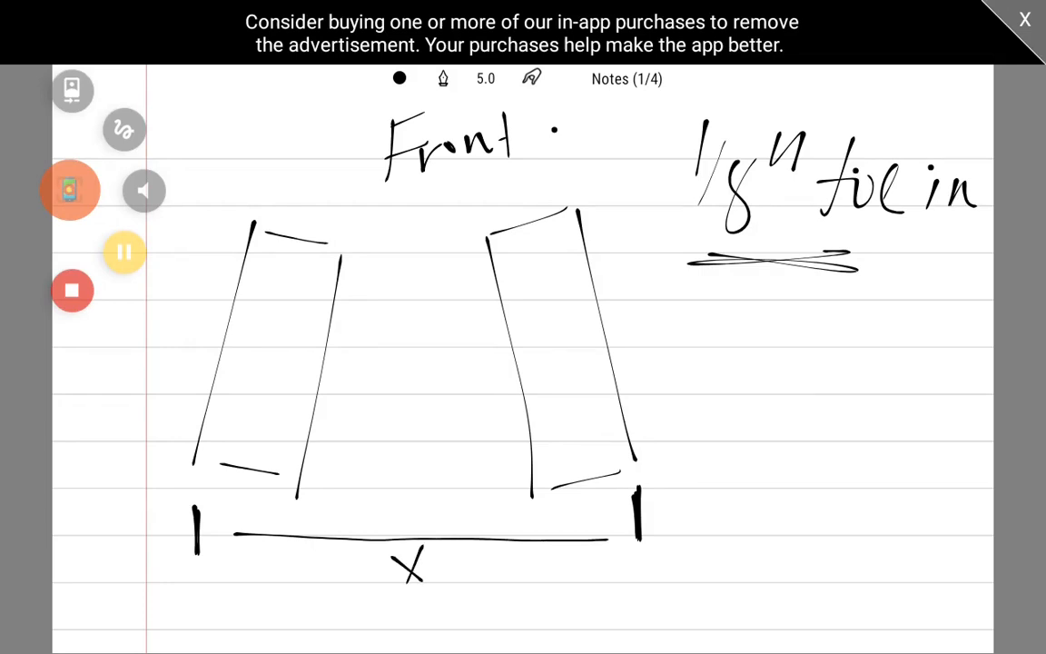
drag(435, 581, 467, 567)
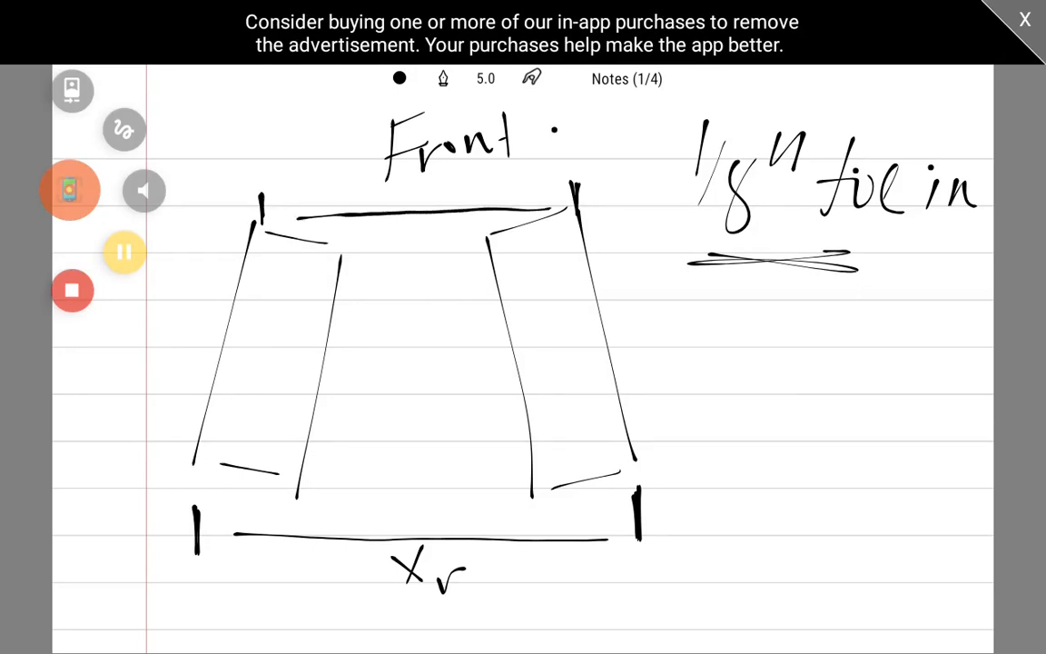
drag(400, 227, 472, 272)
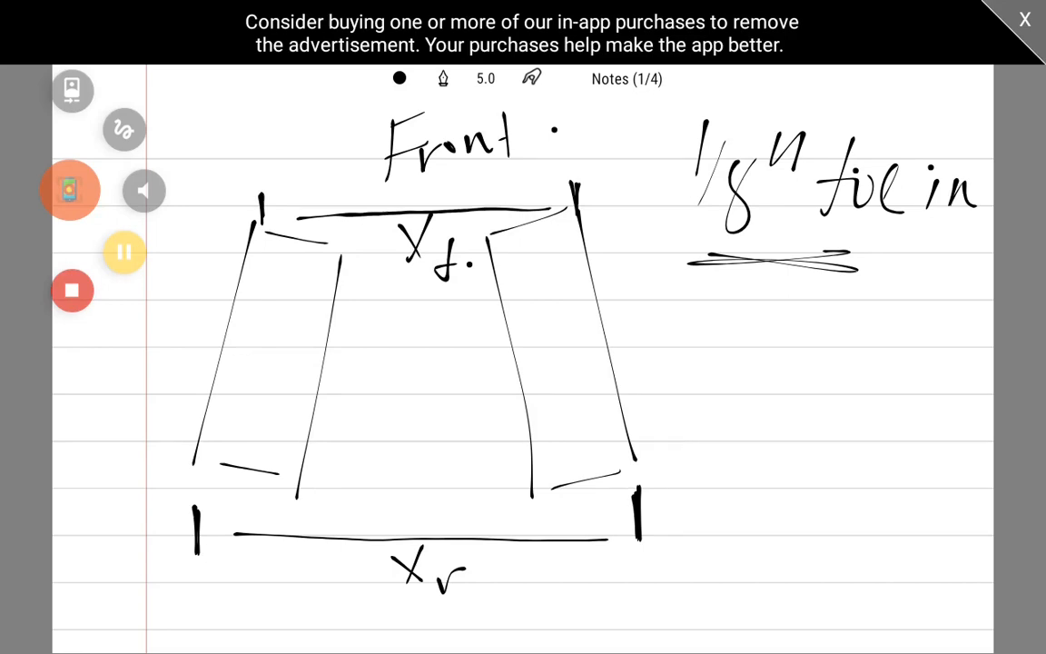
Begin the equation Xr − Xf ≈ to the right of the wheels
drag(644, 309, 667, 350)
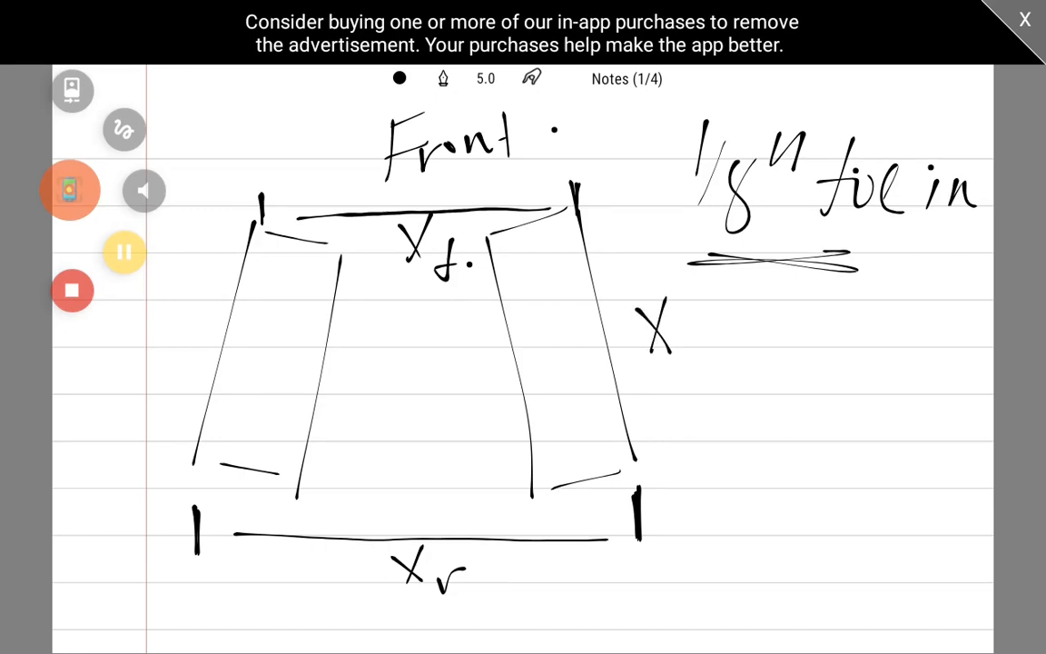
drag(677, 354, 749, 336)
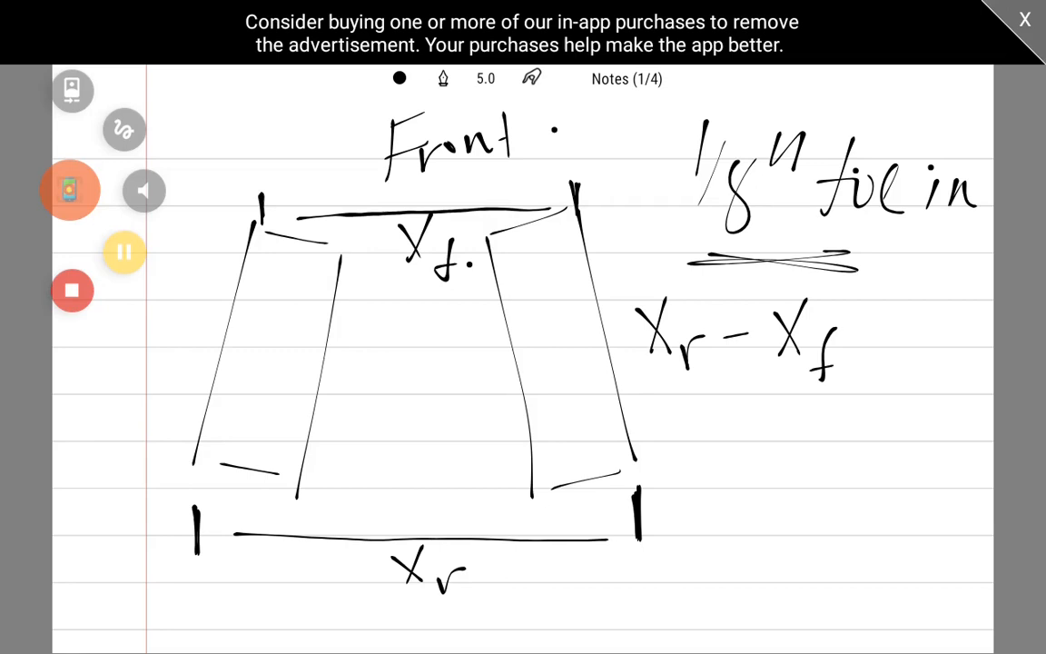
drag(854, 350, 927, 327)
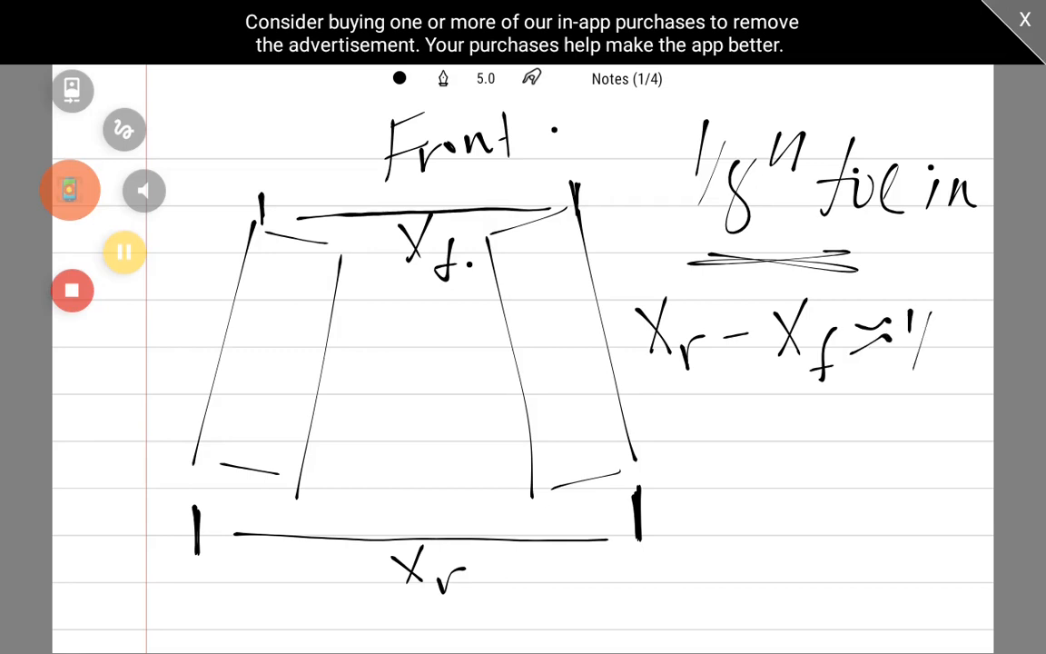
Finish with 1/8", then write 1/4" toe in and +1/8" beneath
drag(926, 363, 980, 327)
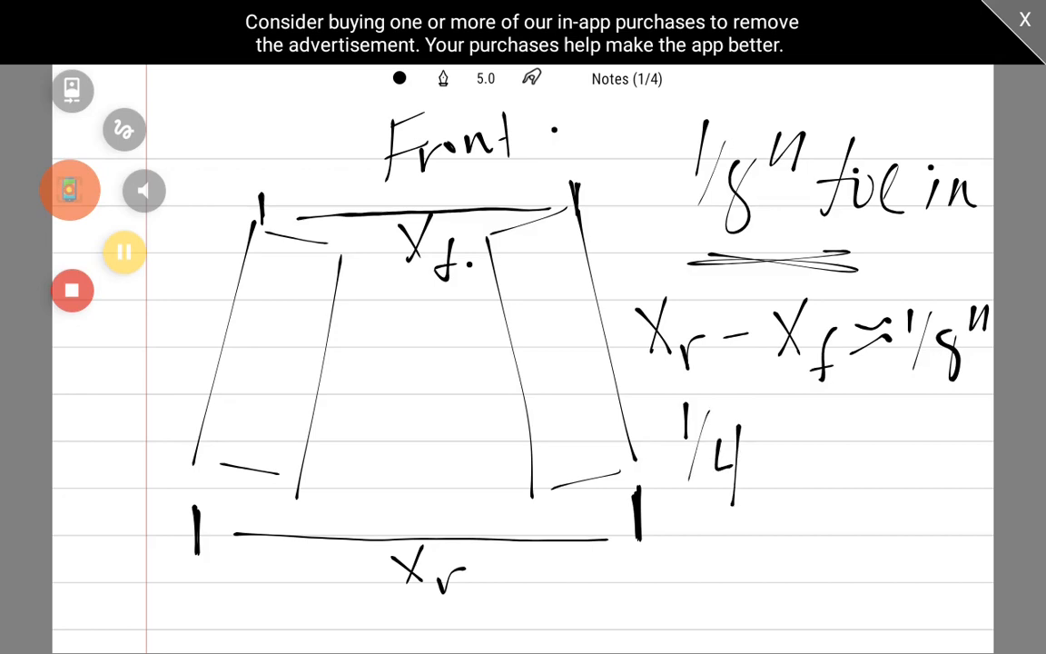
drag(745, 445, 813, 472)
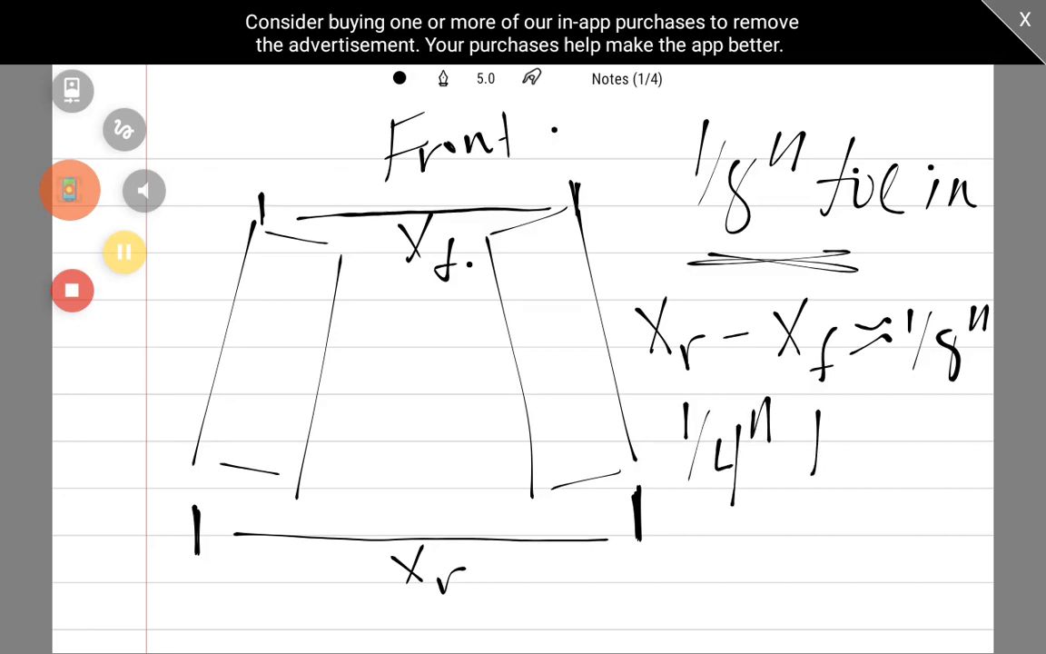
drag(799, 445, 953, 445)
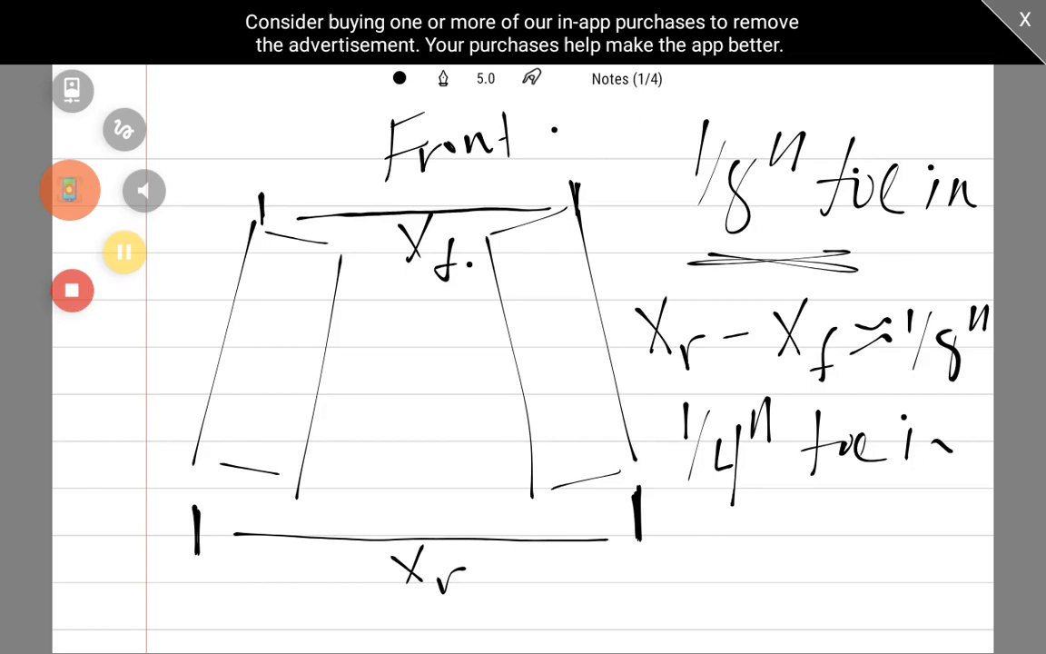
drag(690, 518, 690, 554)
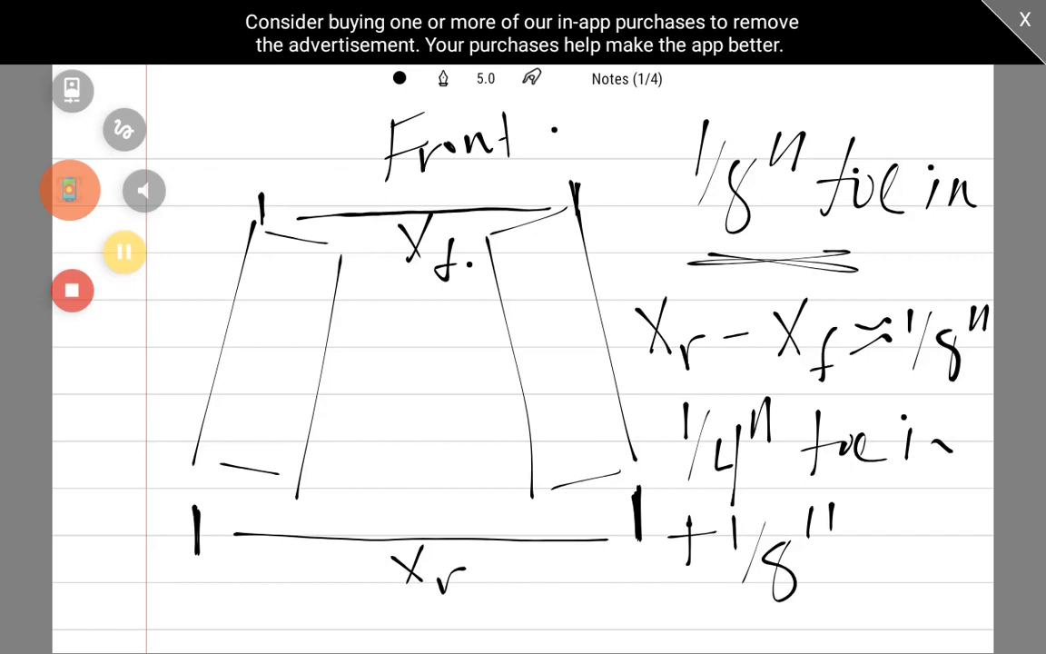
drag(695, 622, 804, 618)
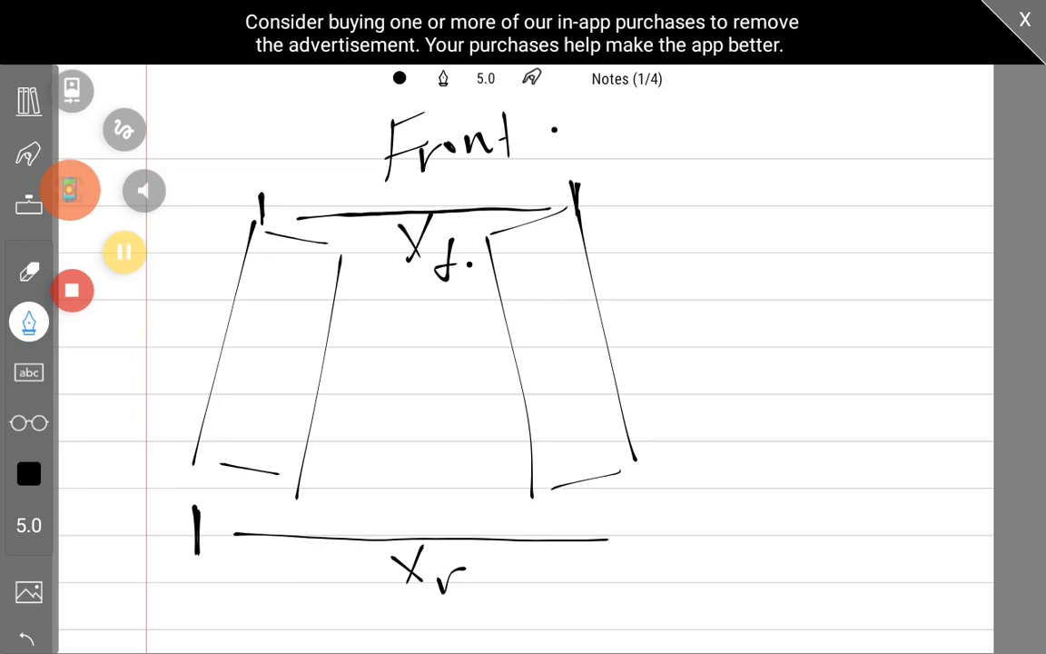
Write the 0.07–0.13° angle range beside Front with 0.10° underneath
drag(627, 136, 644, 177)
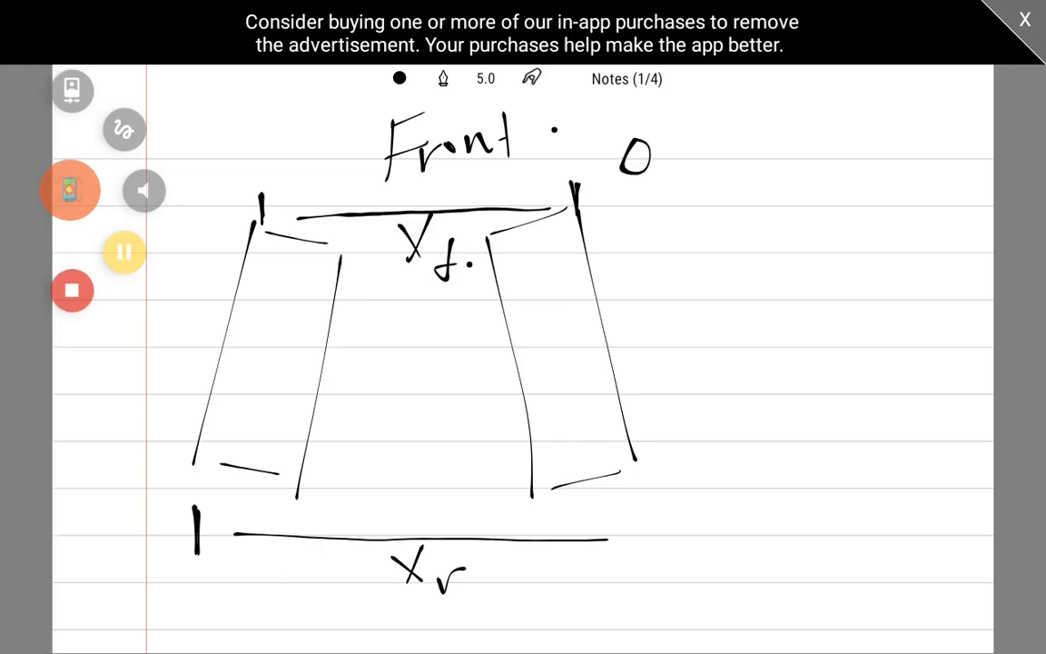
drag(663, 168, 735, 145)
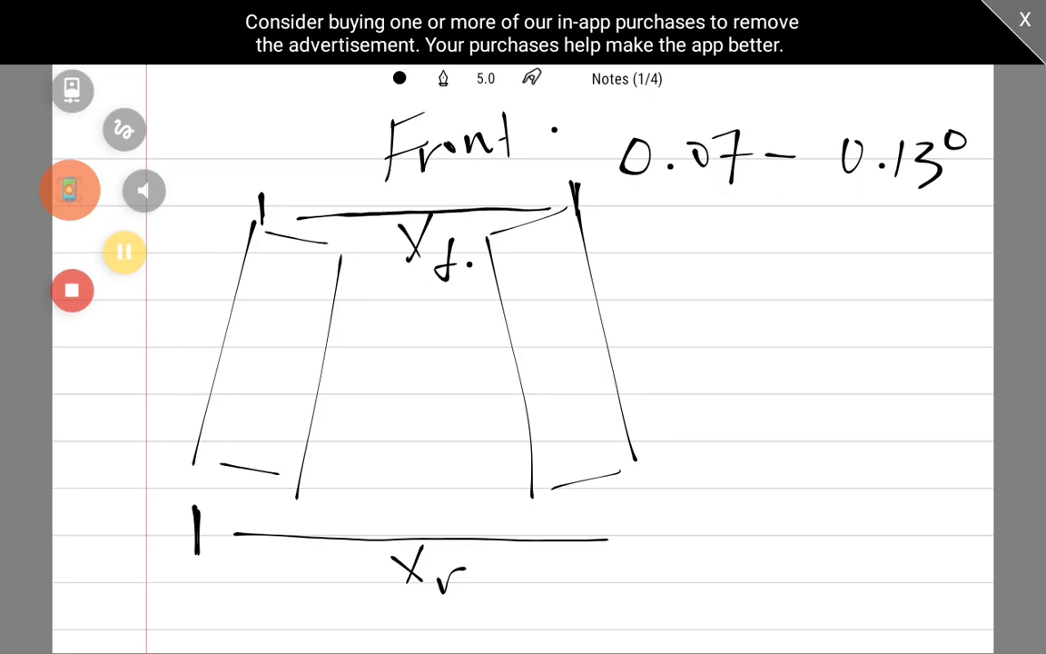
drag(740, 195, 726, 241)
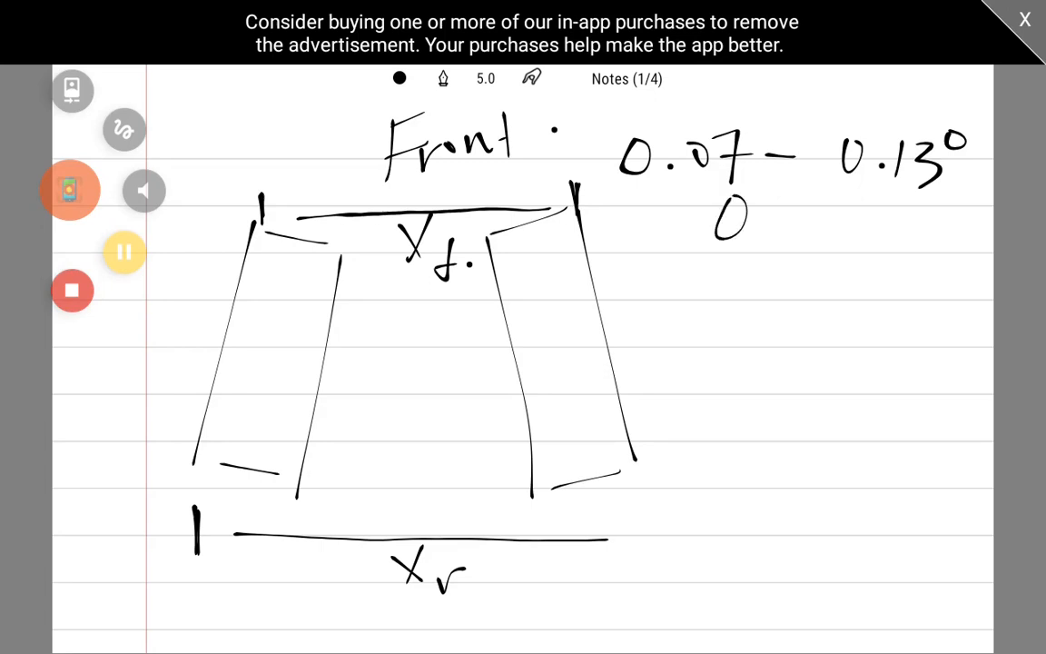
drag(718, 218, 849, 218)
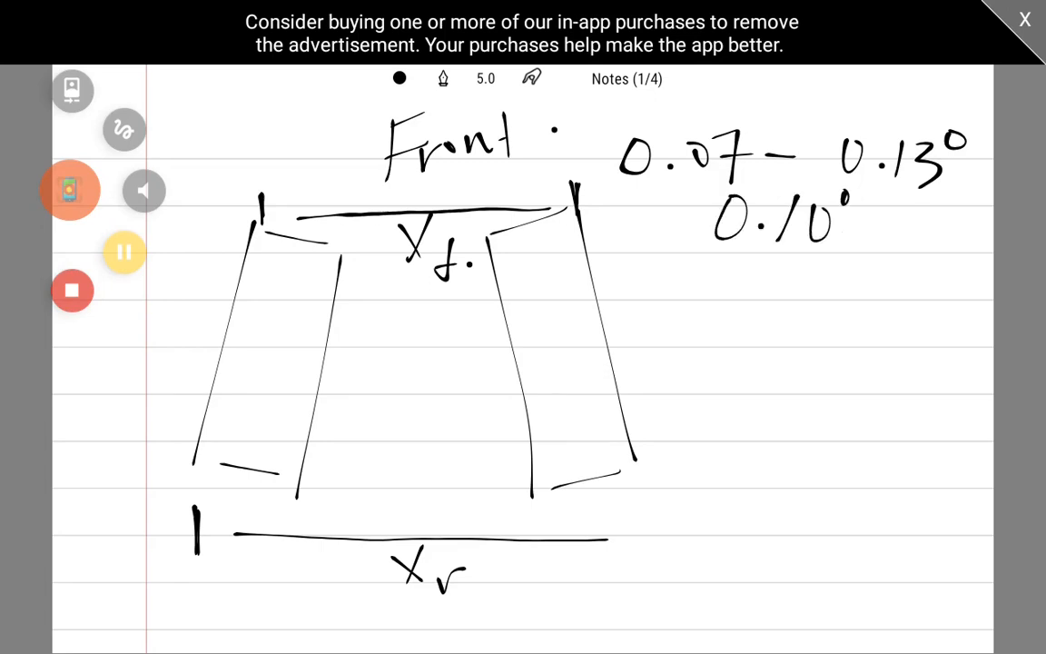
drag(717, 261, 827, 261)
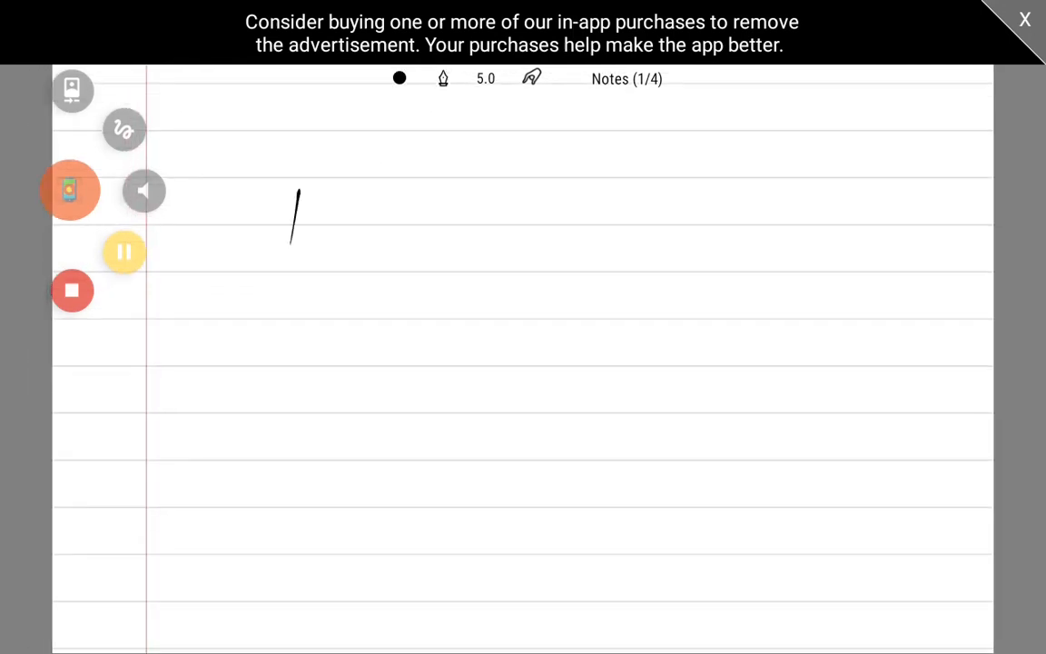
Redraw both wheel outlines with a dashed centreline and θ angle marks at each wheel
drag(295, 195, 367, 504)
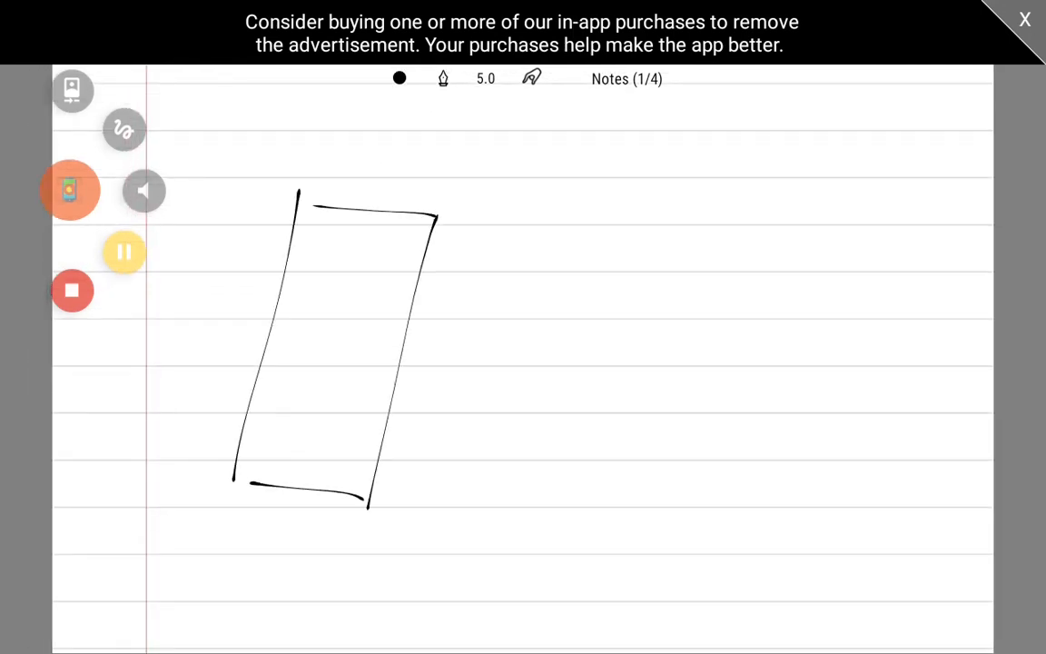
drag(661, 168, 670, 522)
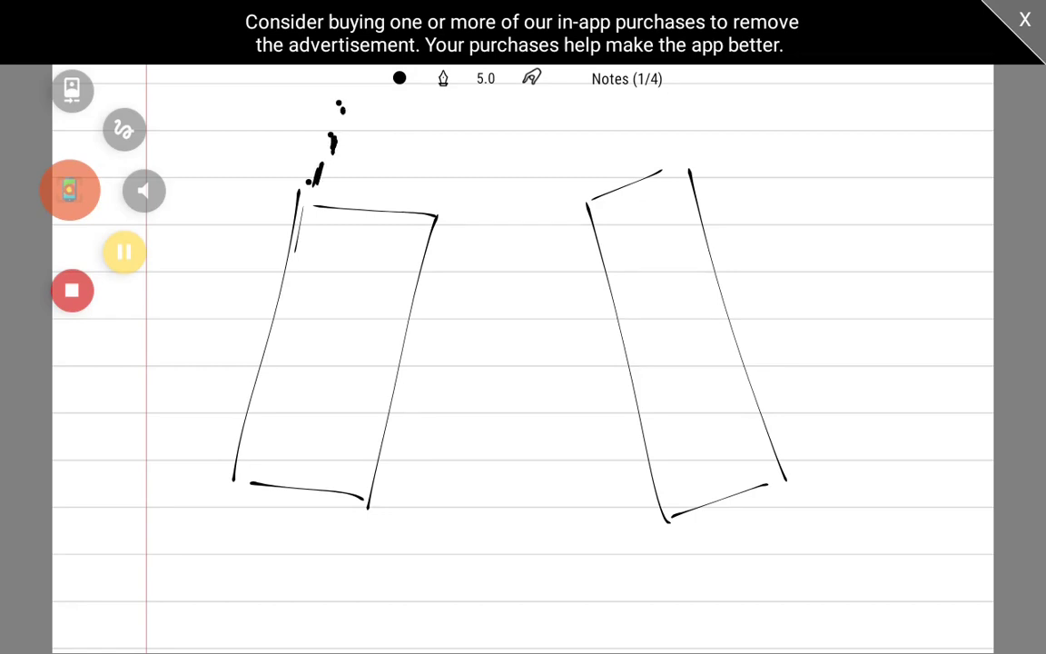
drag(344, 103, 343, 121)
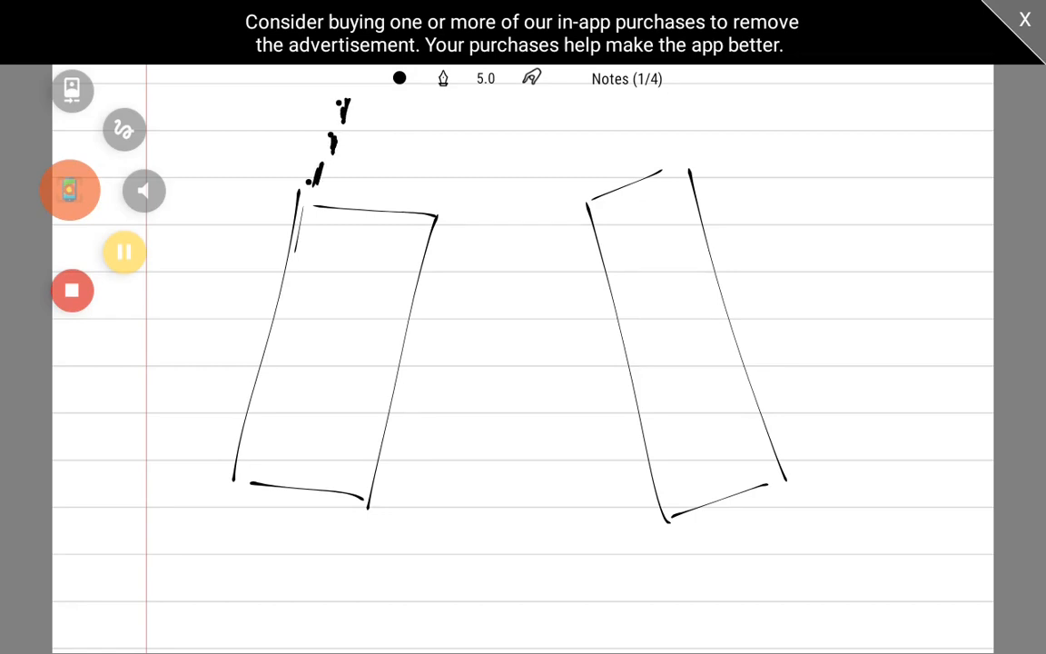
scroll(down, 3)
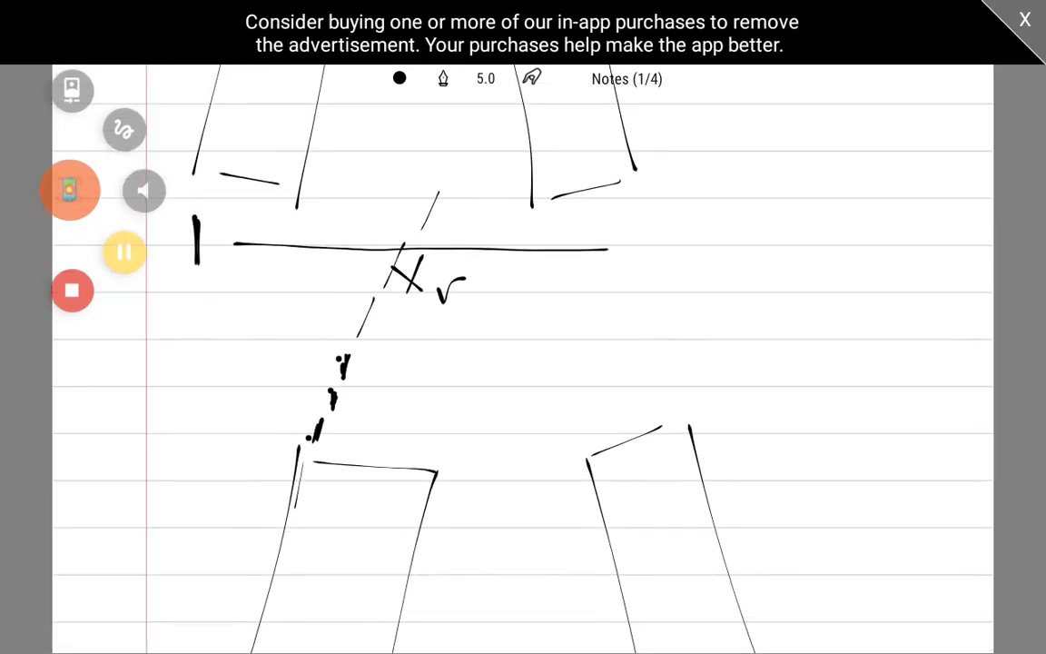
drag(509, 222, 517, 632)
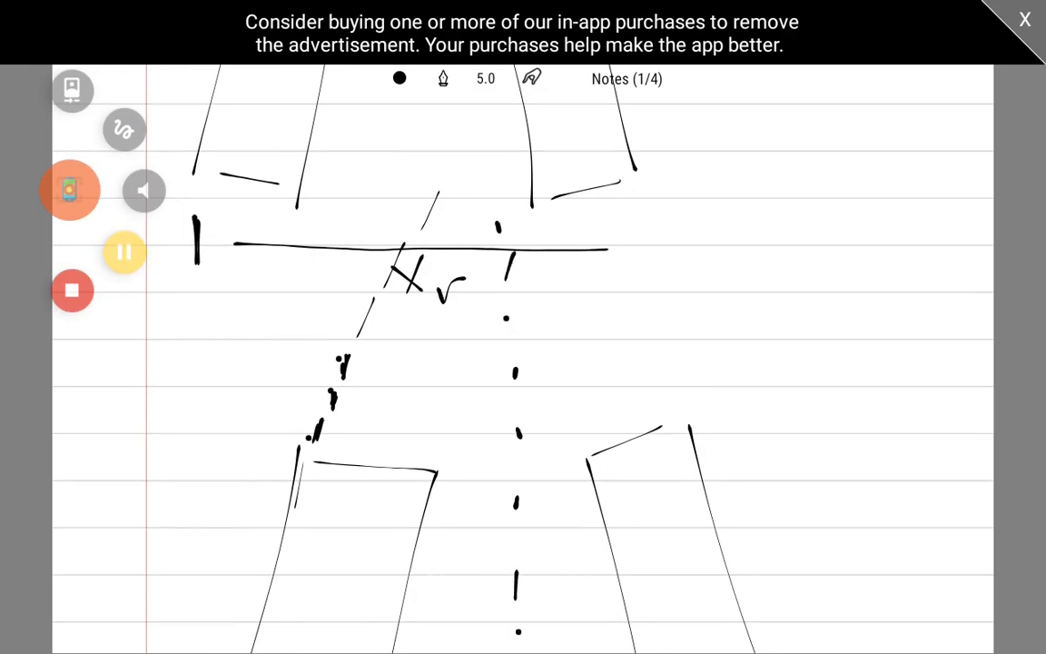
drag(386, 318, 509, 341)
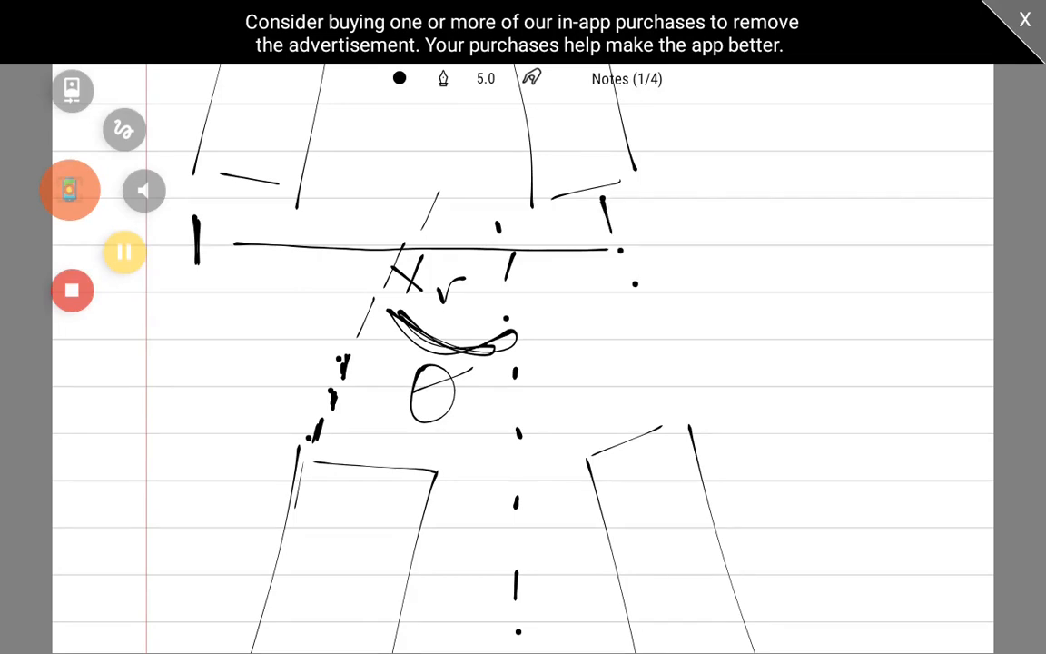
drag(506, 316, 626, 313)
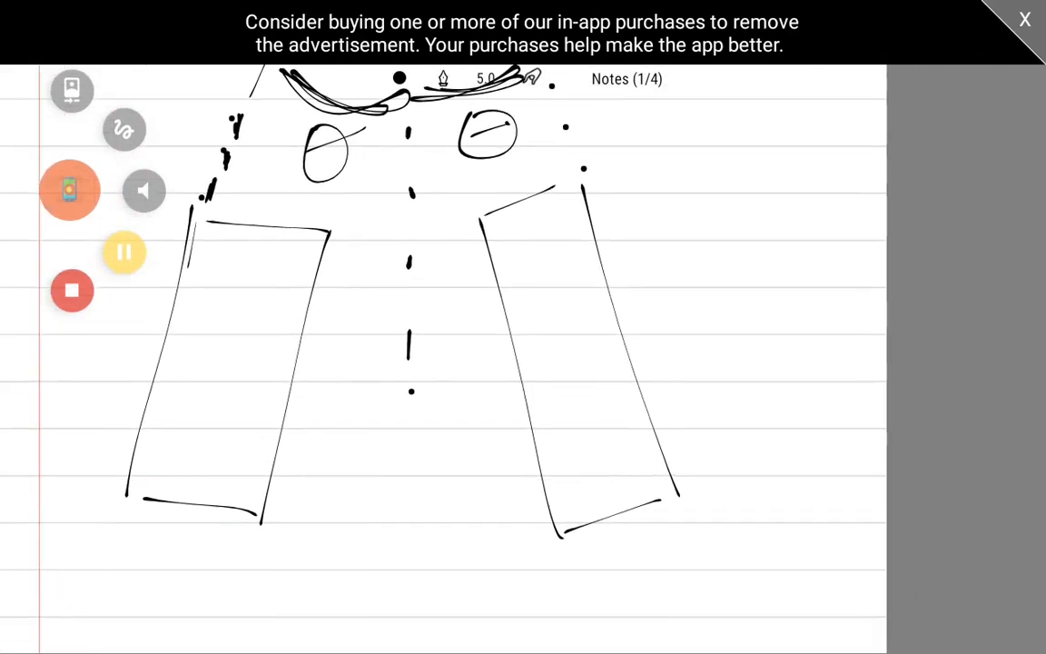
Draw dimension arrows across the wheel fronts and rears, labelled Xf and Xr
scroll(up, 3)
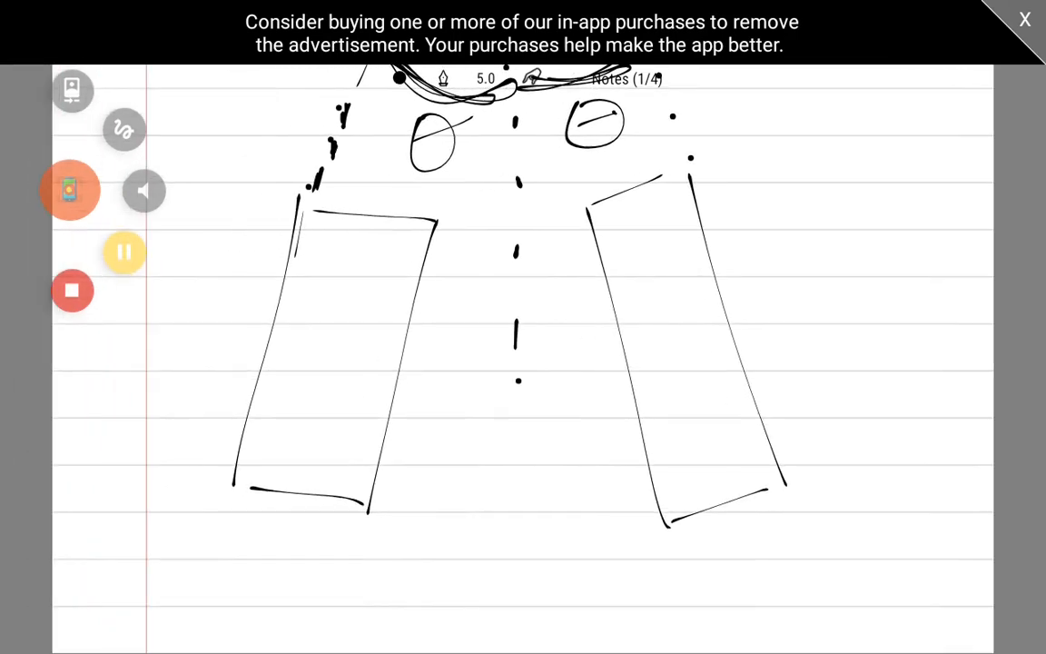
drag(313, 244, 357, 242)
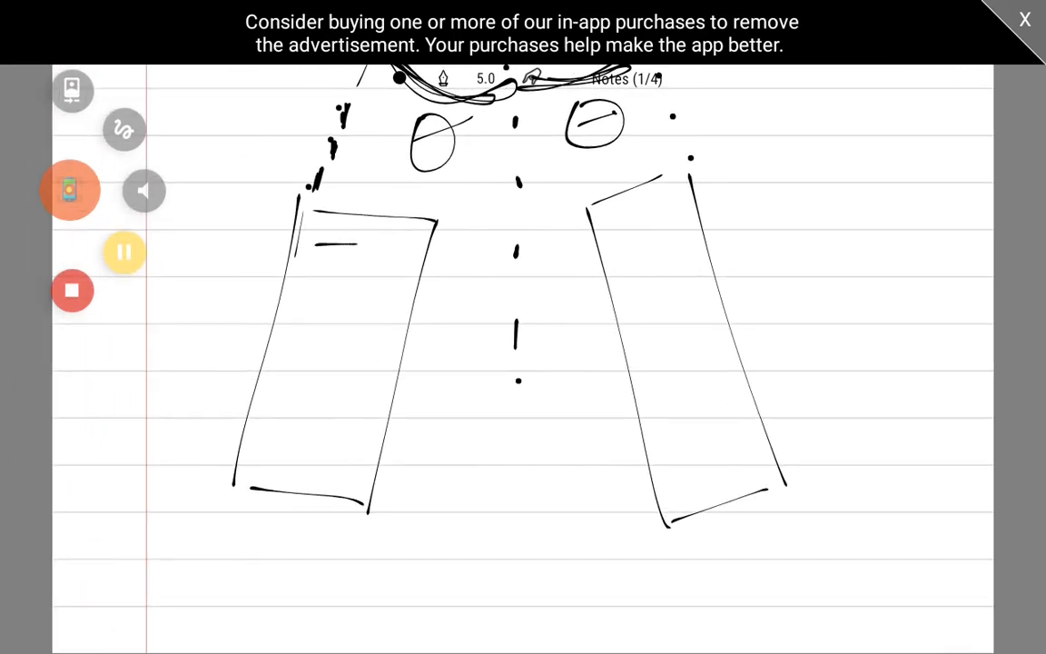
drag(318, 243, 694, 244)
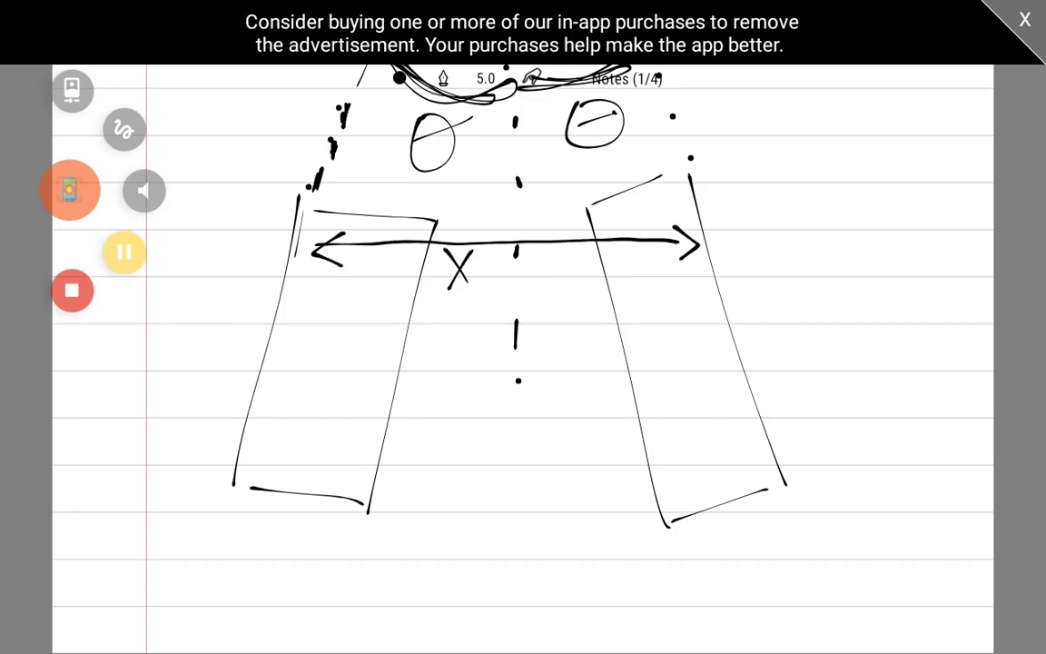
drag(481, 272, 499, 313)
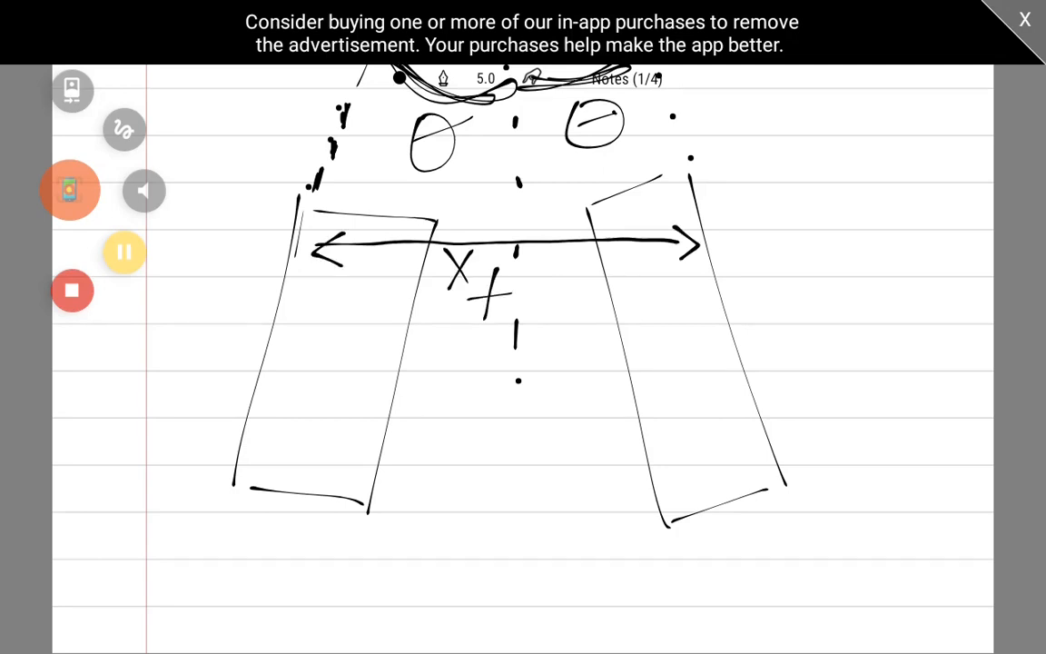
drag(241, 536, 240, 572)
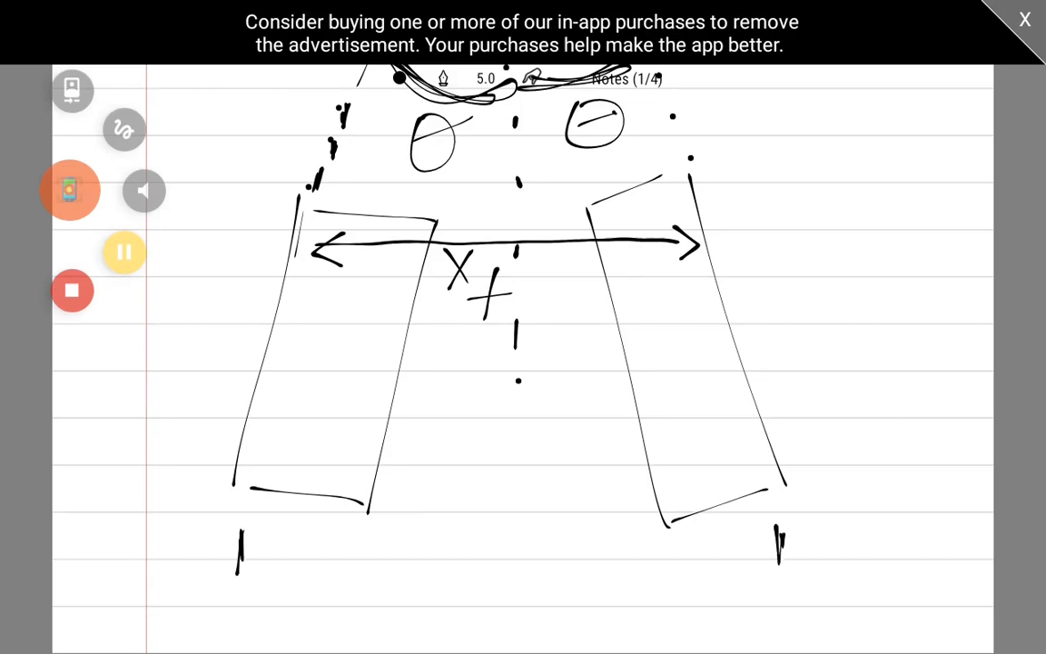
drag(268, 552, 776, 549)
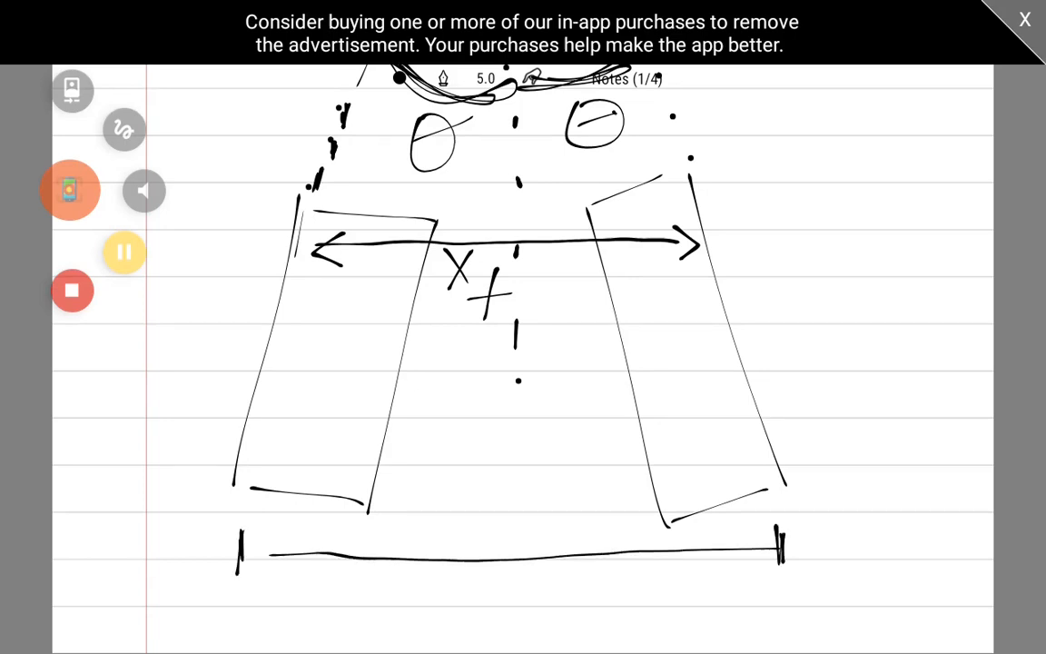
drag(495, 581, 577, 604)
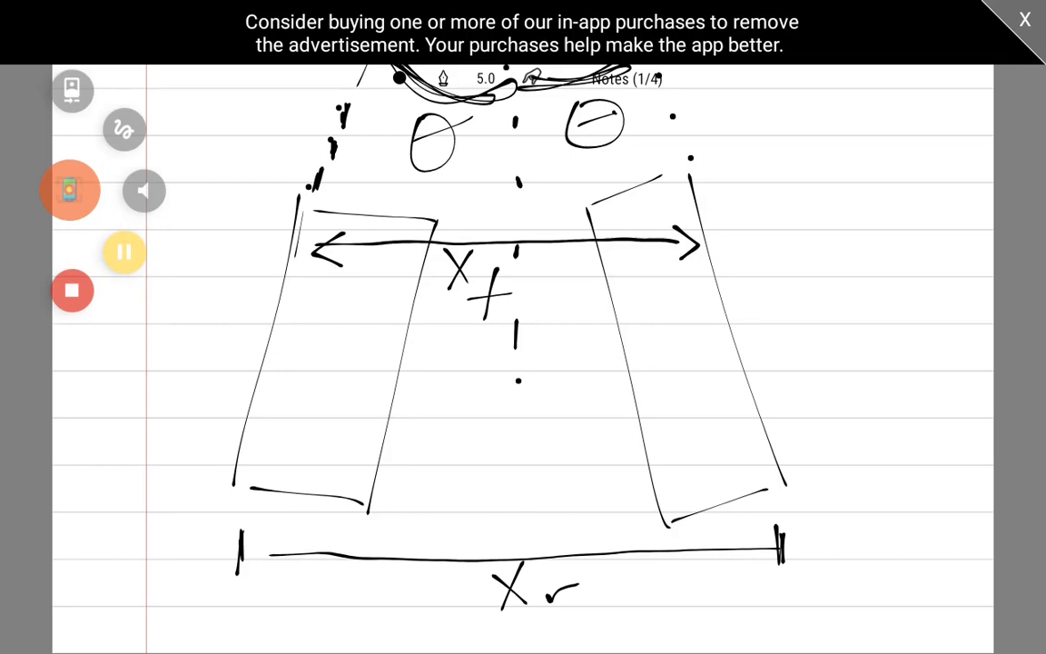
Dimension the wheel length along its side as d = 32"
drag(710, 168, 724, 162)
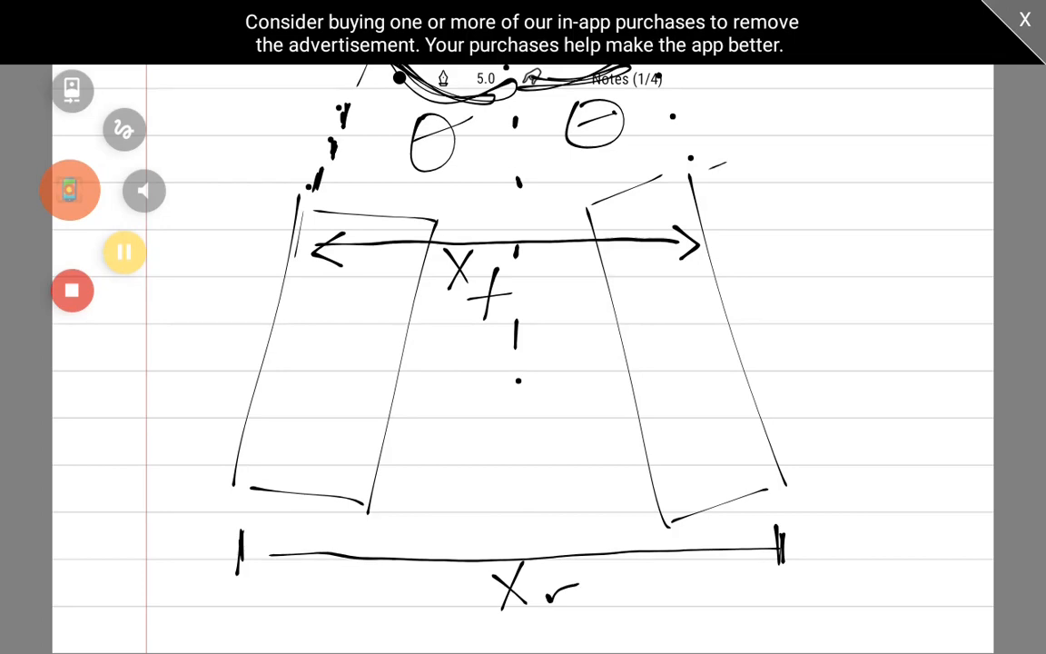
drag(804, 468, 840, 449)
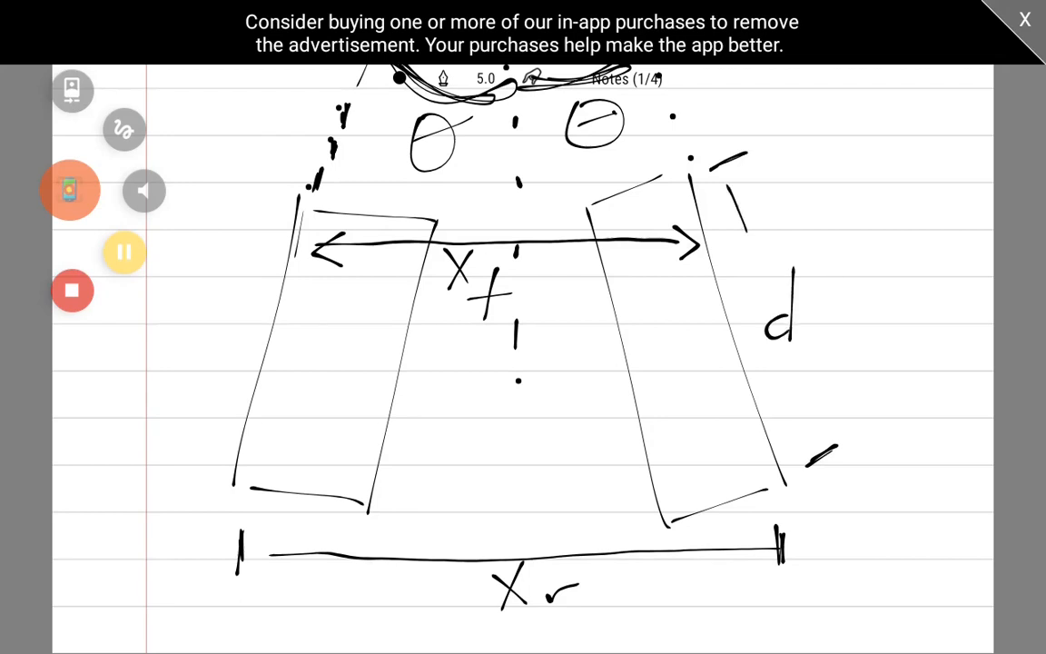
drag(783, 368, 820, 454)
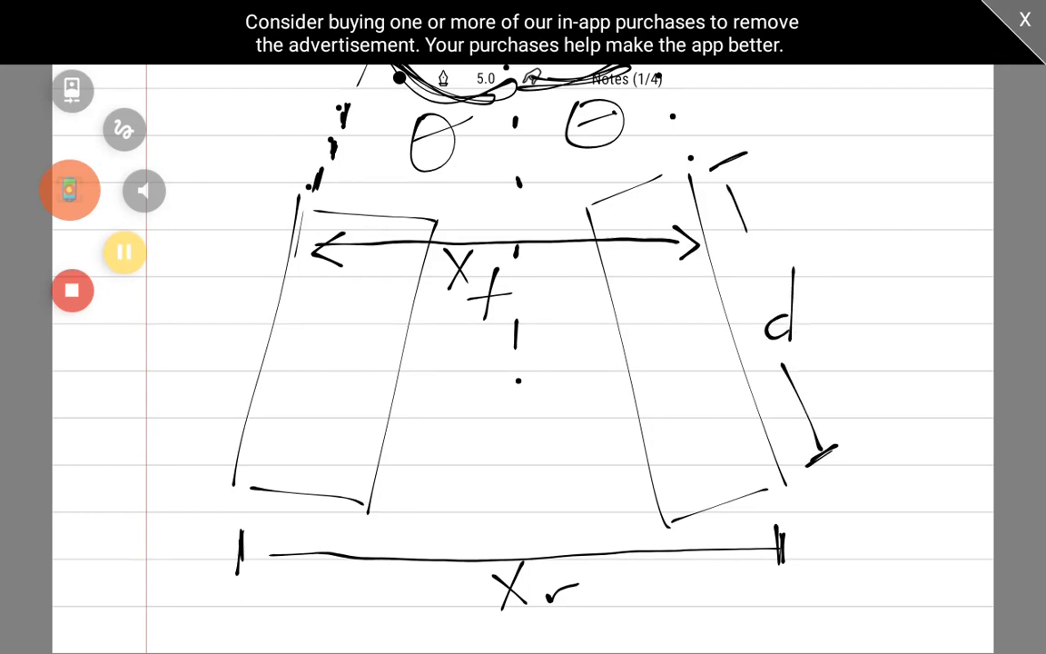
drag(813, 299, 831, 322)
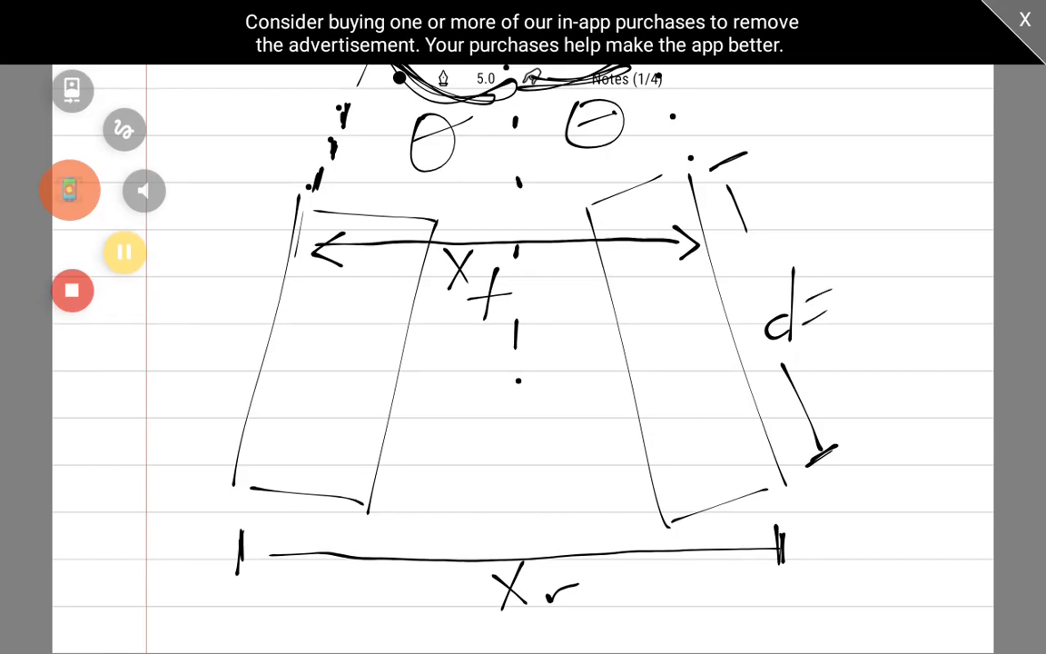
drag(844, 308, 908, 281)
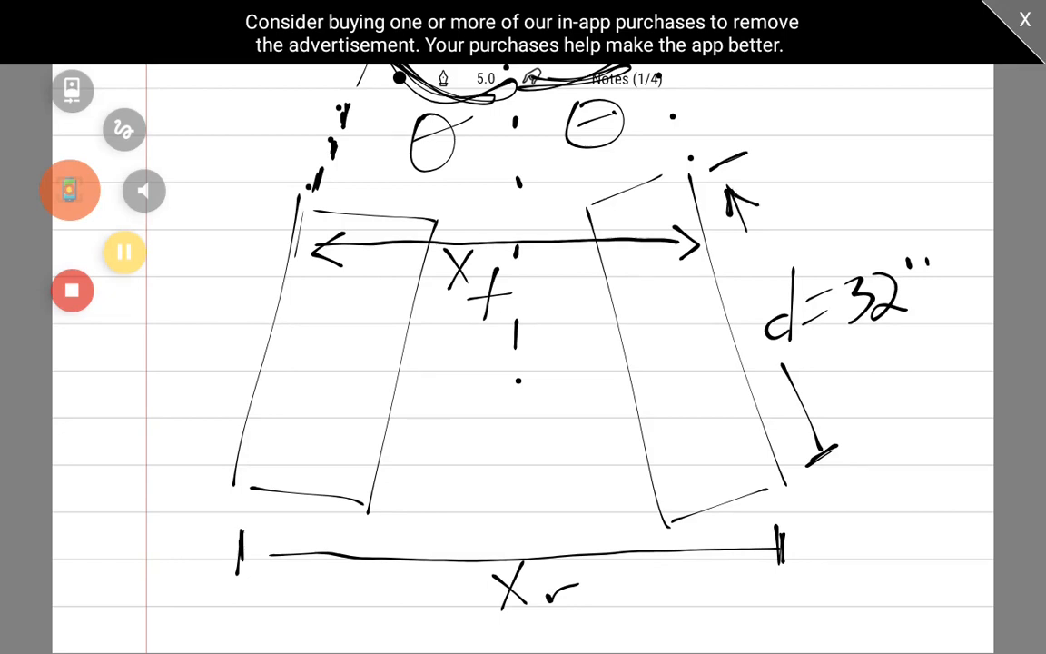
drag(803, 436, 822, 449)
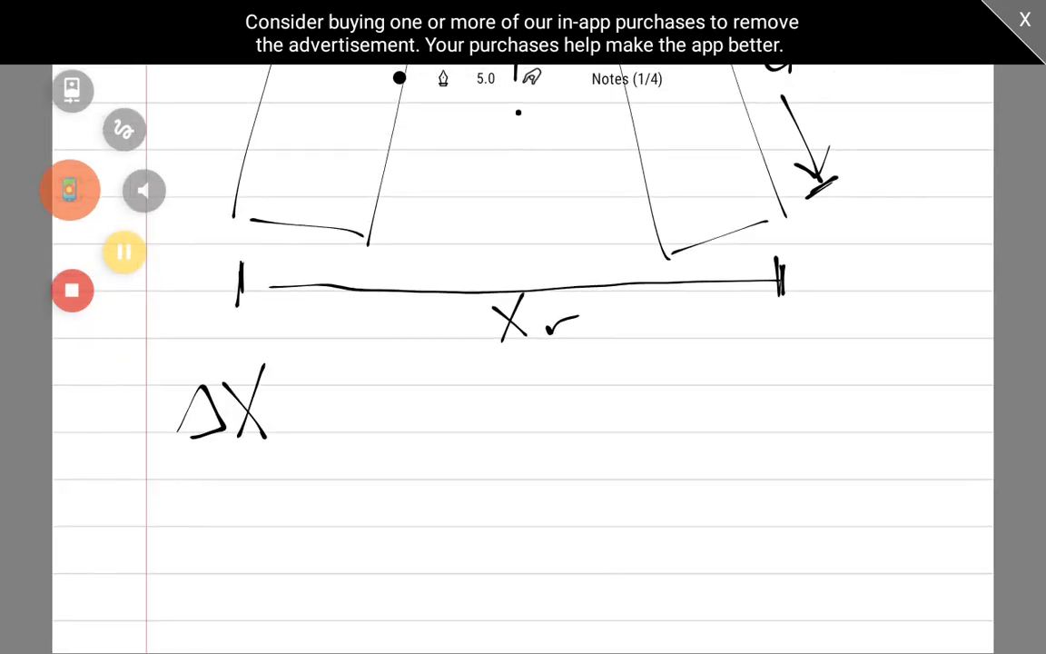
Write ΔX = Xr − Xf and draw right-angle guides inside the wheels labelled X1
drag(286, 400, 331, 427)
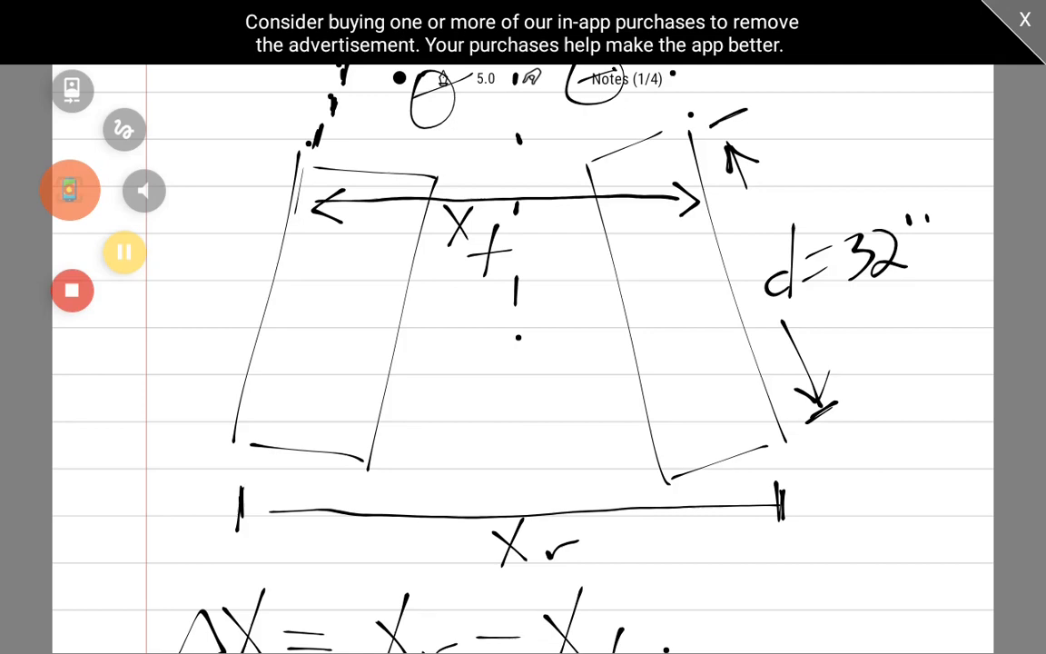
drag(695, 145, 701, 436)
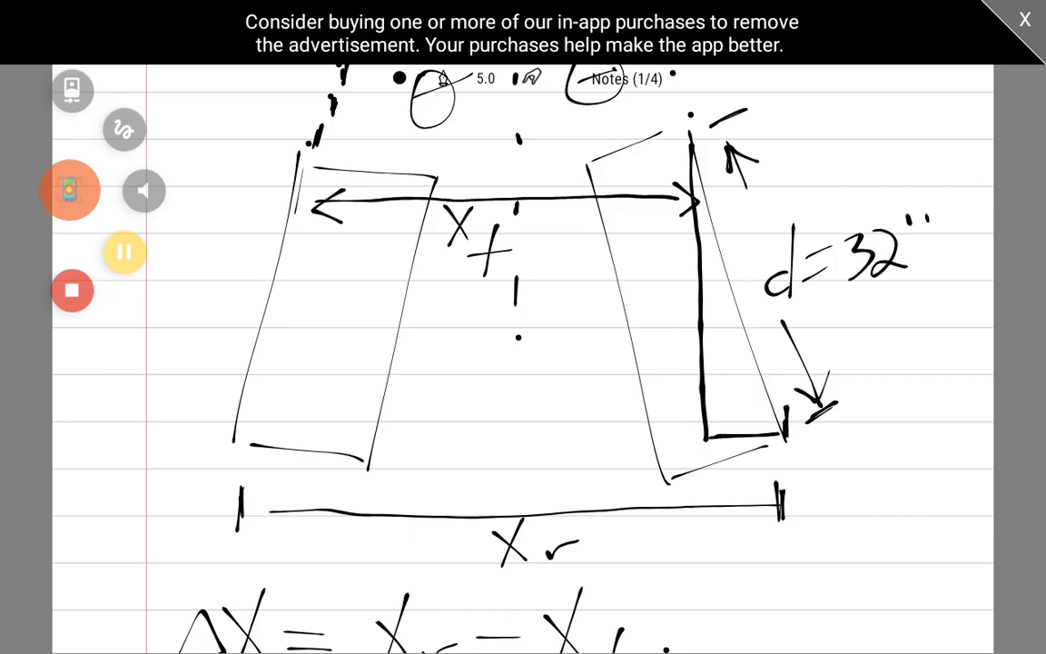
drag(717, 409, 736, 445)
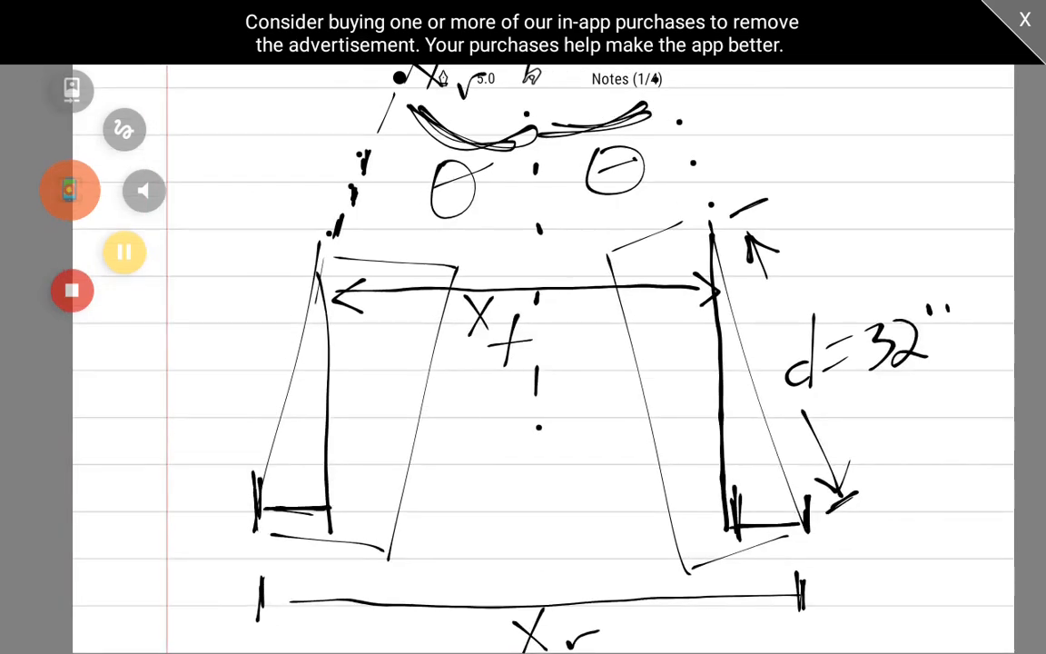
scroll(down, 3)
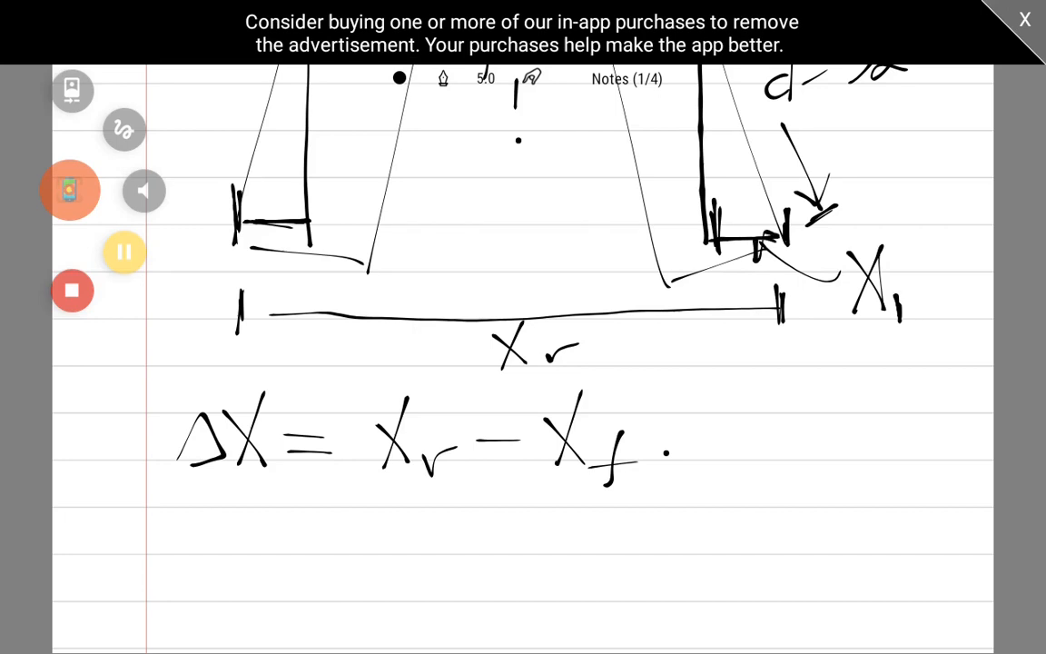
drag(209, 508, 363, 545)
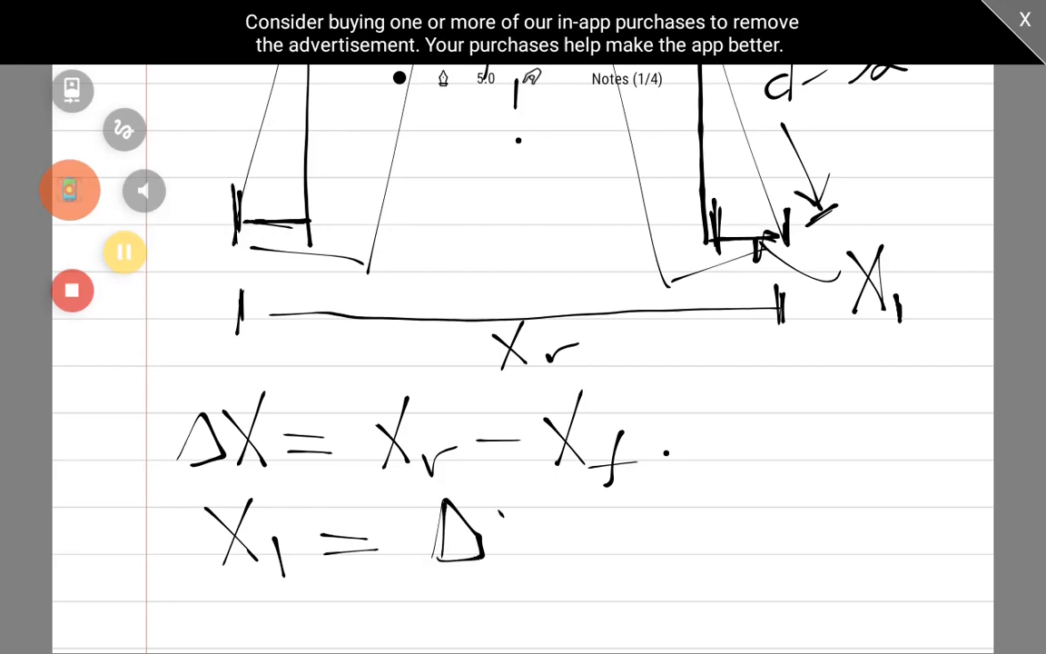
Scroll down to a blank second notes page
scroll(down, 3)
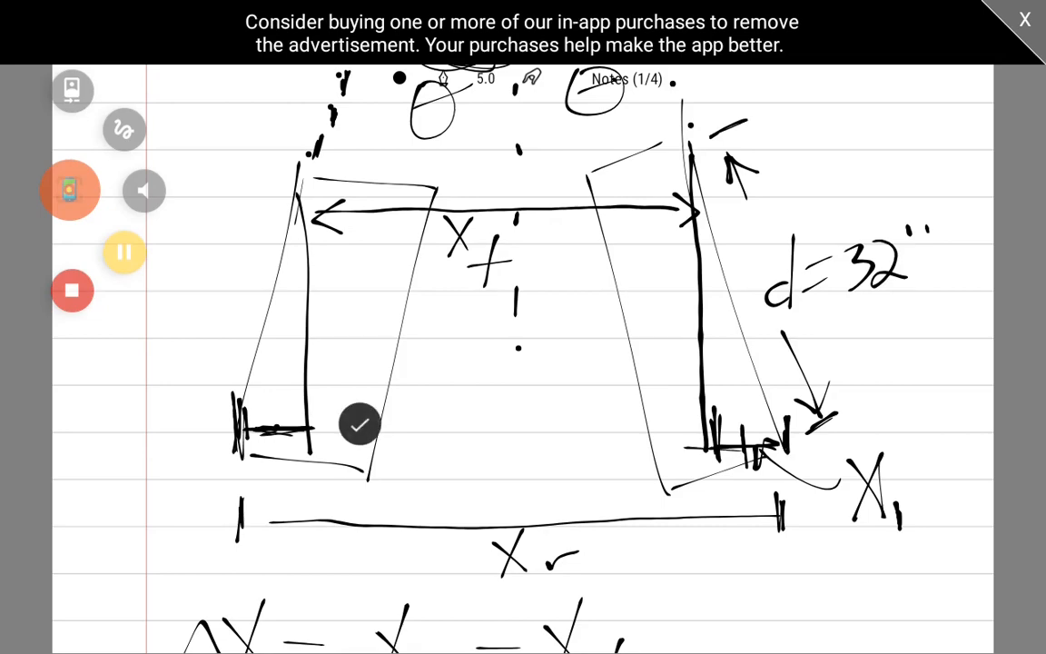
scroll(down, 3)
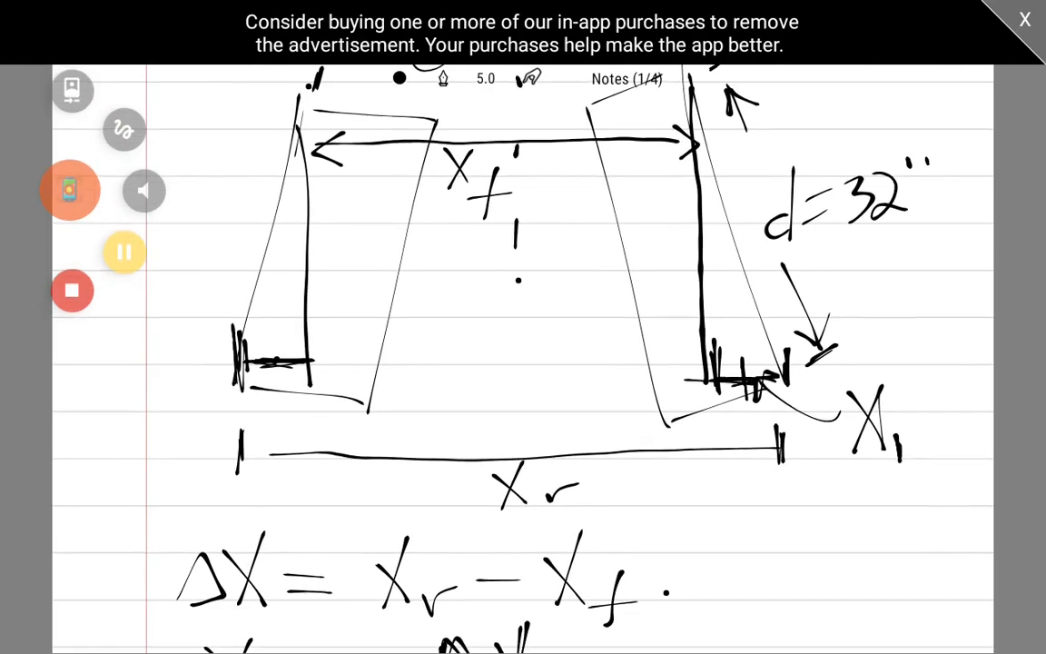
scroll(down, 3)
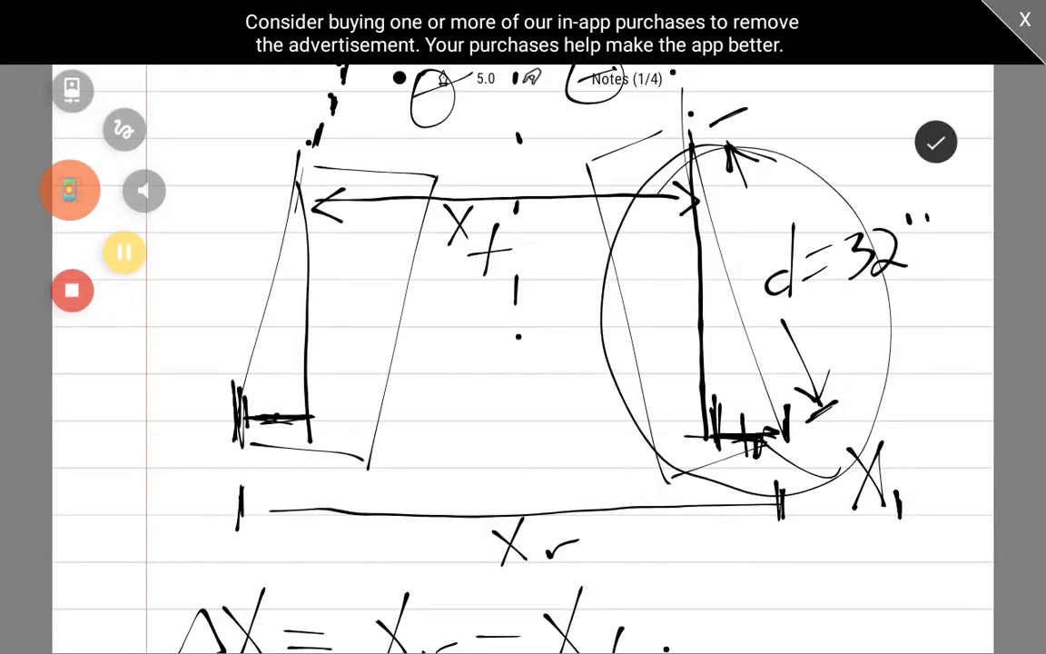
scroll(down, 3)
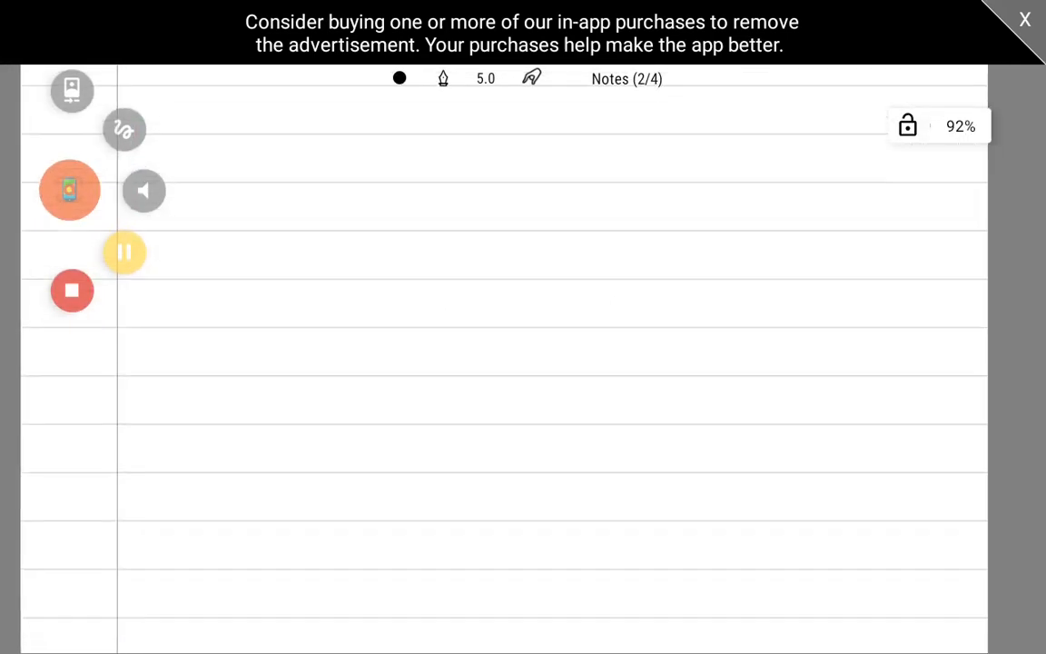
Sketch a right triangle with sides d and X1, angle θ and a right-angle mark
drag(289, 131, 298, 508)
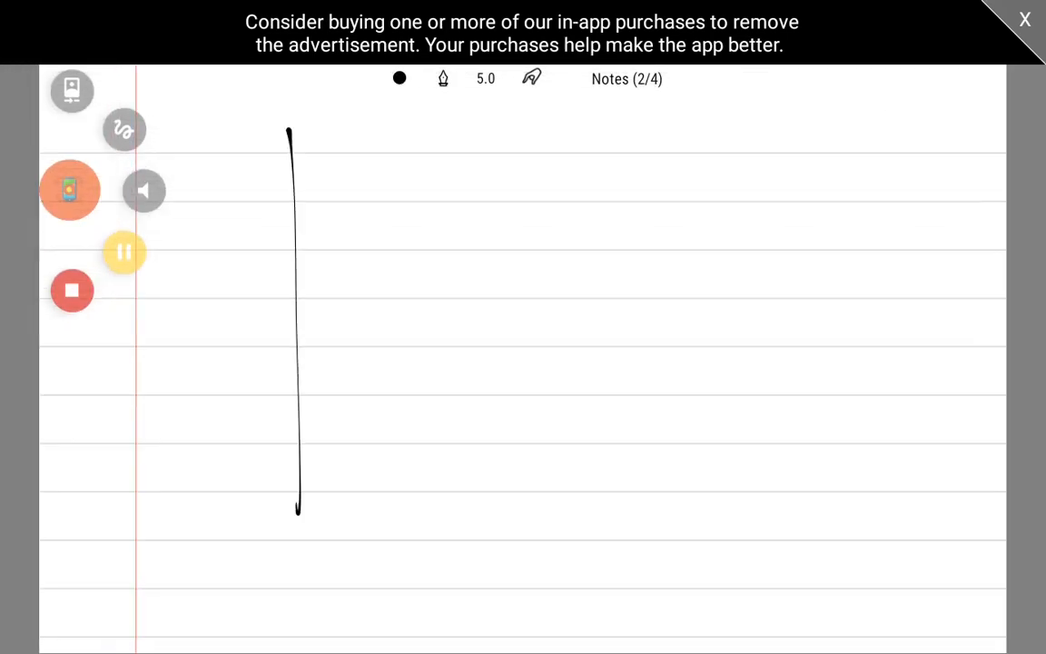
drag(314, 128, 497, 490)
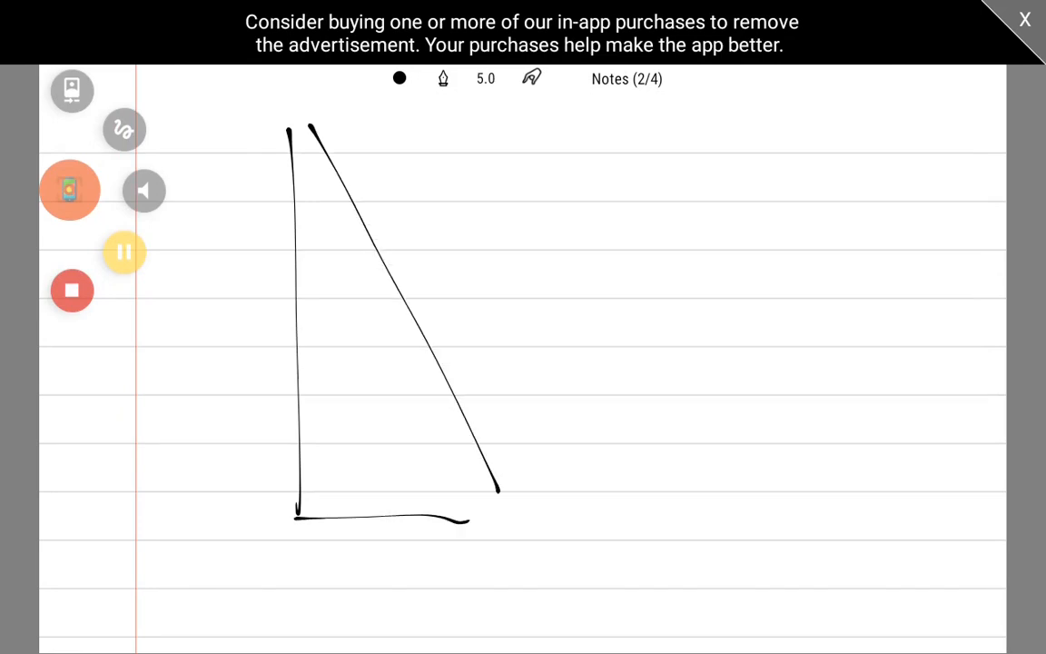
drag(481, 196, 468, 327)
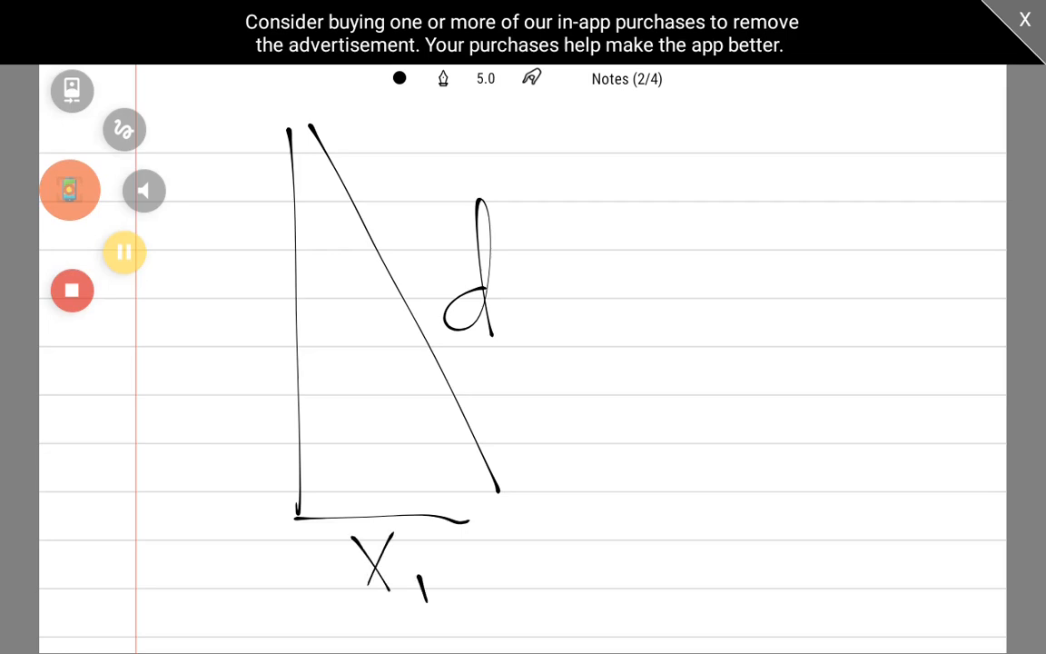
drag(295, 241, 372, 263)
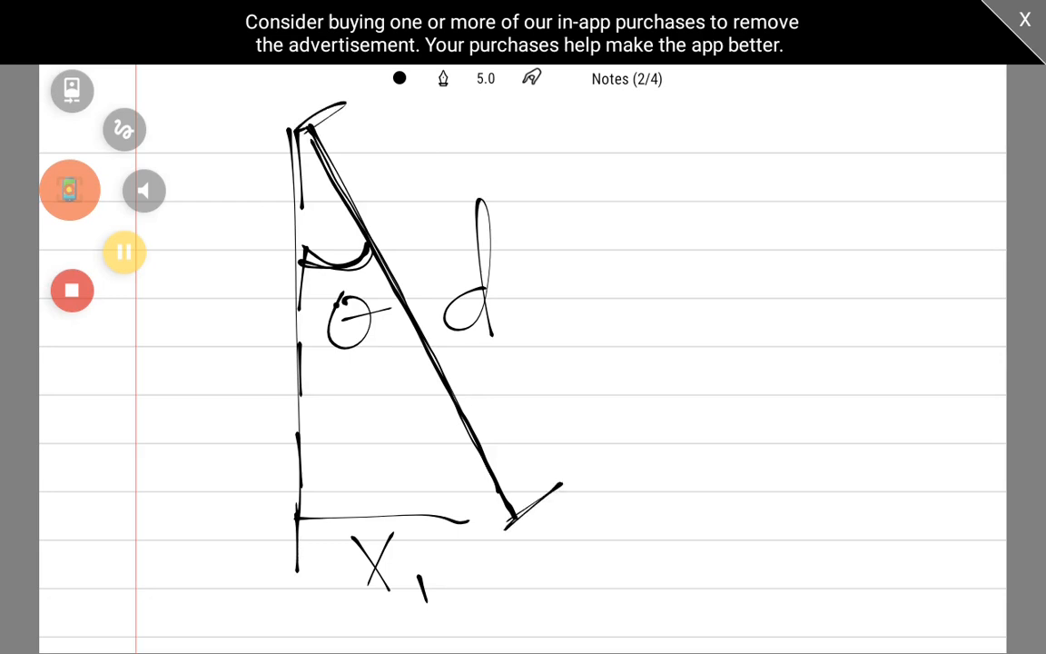
click(379, 506)
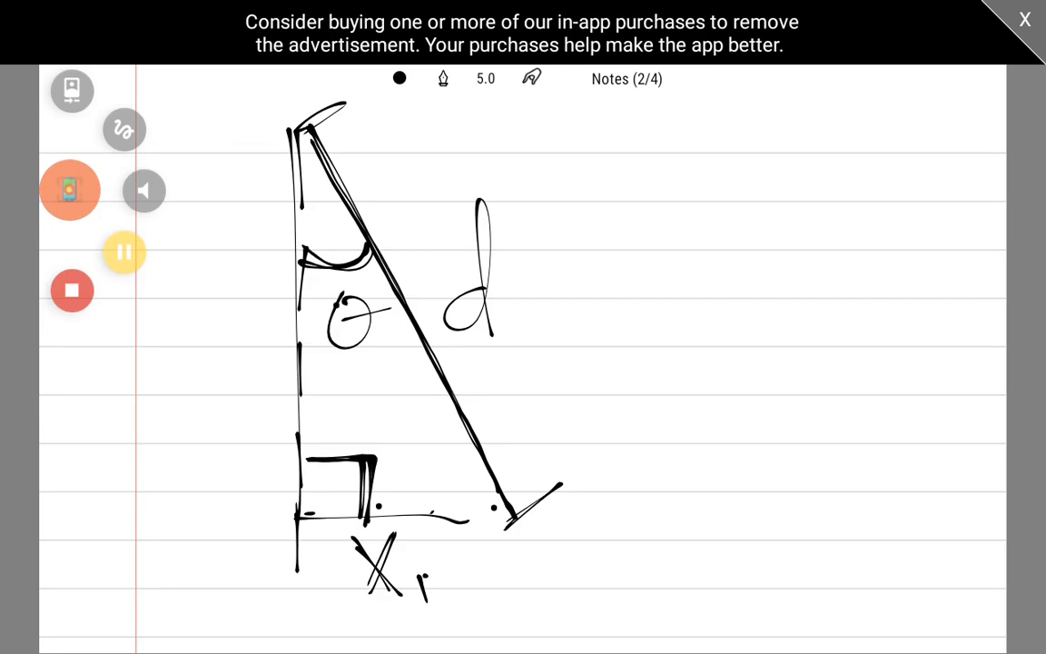
Write sin θ = opp/hyp beside the triangle, then sin θ = X₁/d below
drag(640, 177, 594, 250)
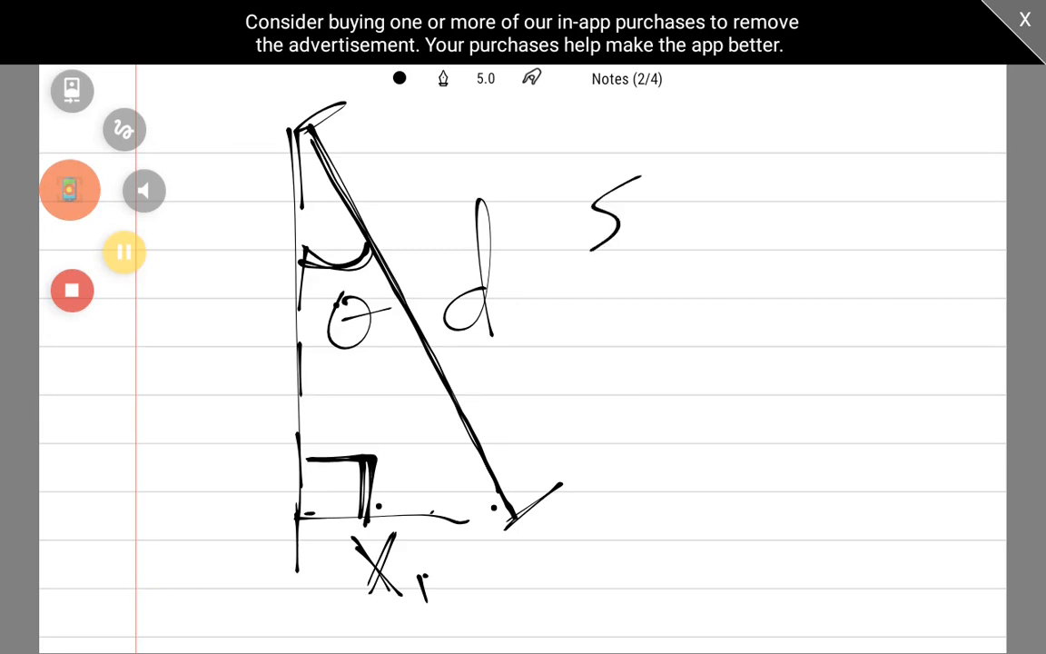
drag(595, 232, 676, 227)
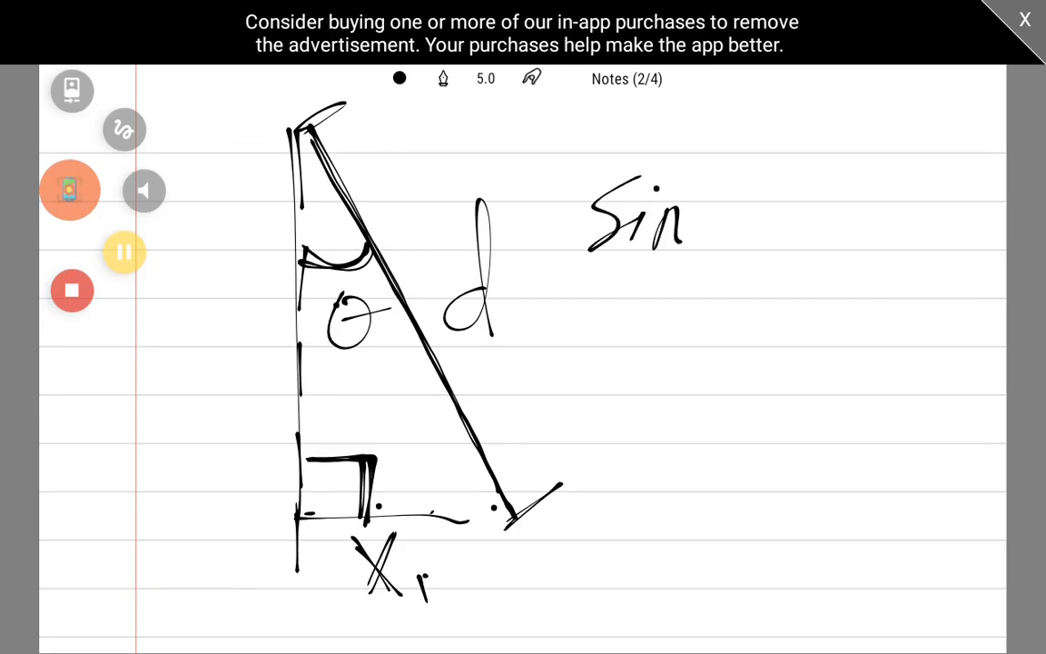
drag(717, 182, 736, 245)
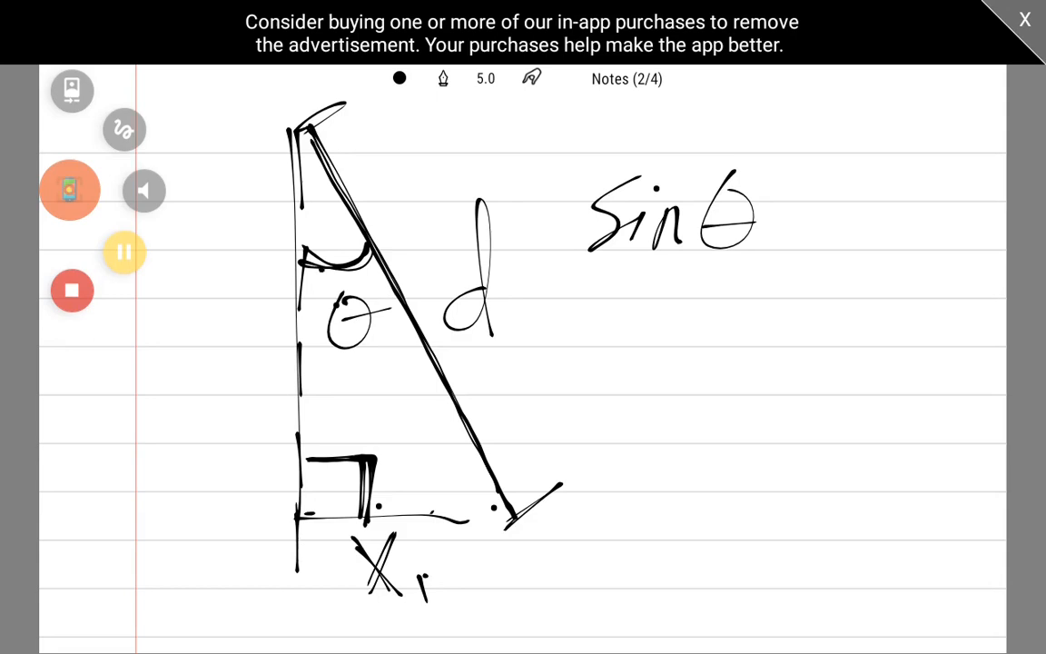
drag(767, 215, 790, 215)
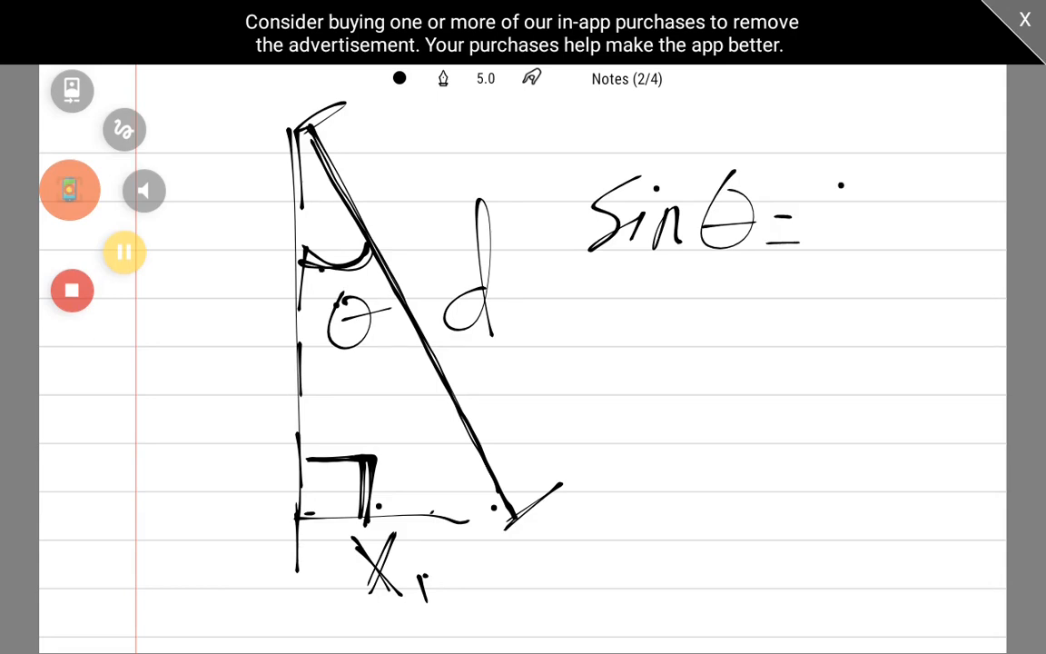
text(opp.)
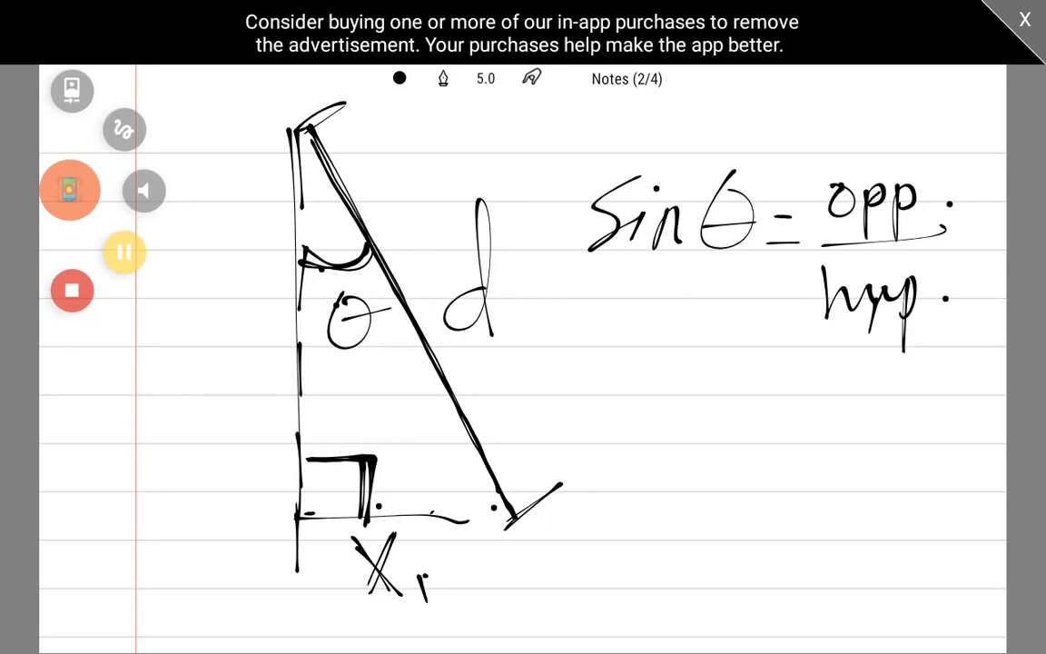
drag(695, 386, 749, 395)
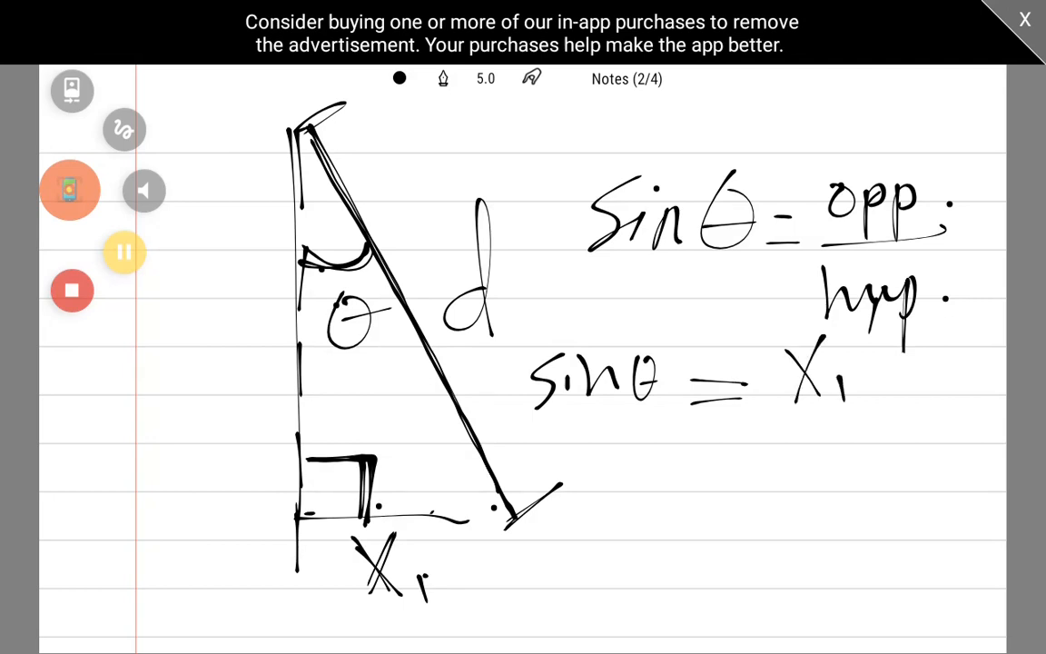
drag(754, 417, 862, 427)
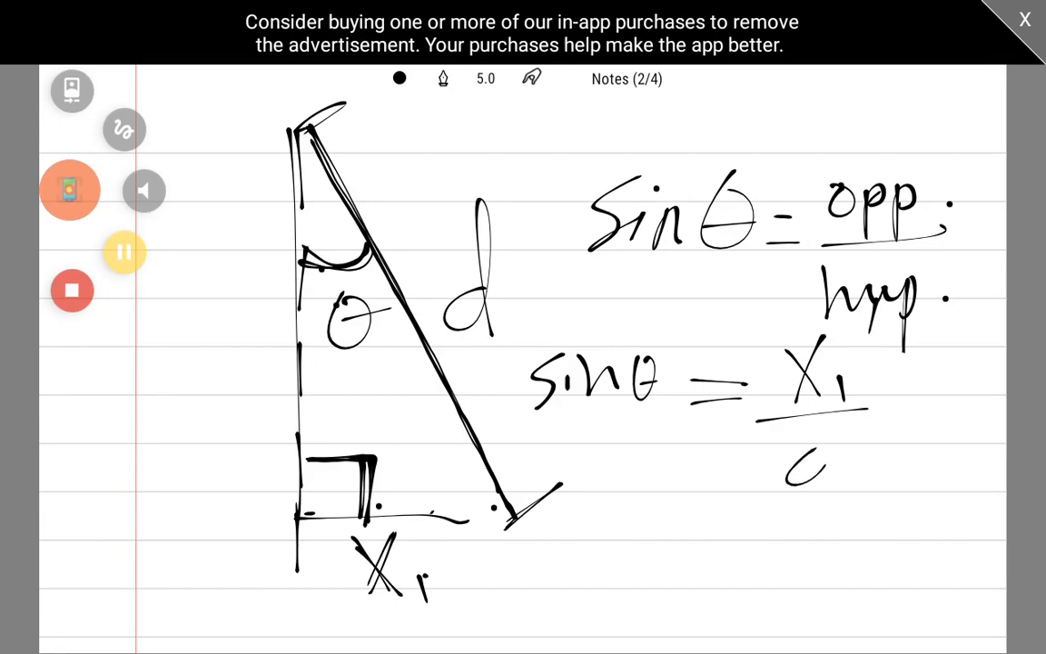
drag(817, 445, 812, 490)
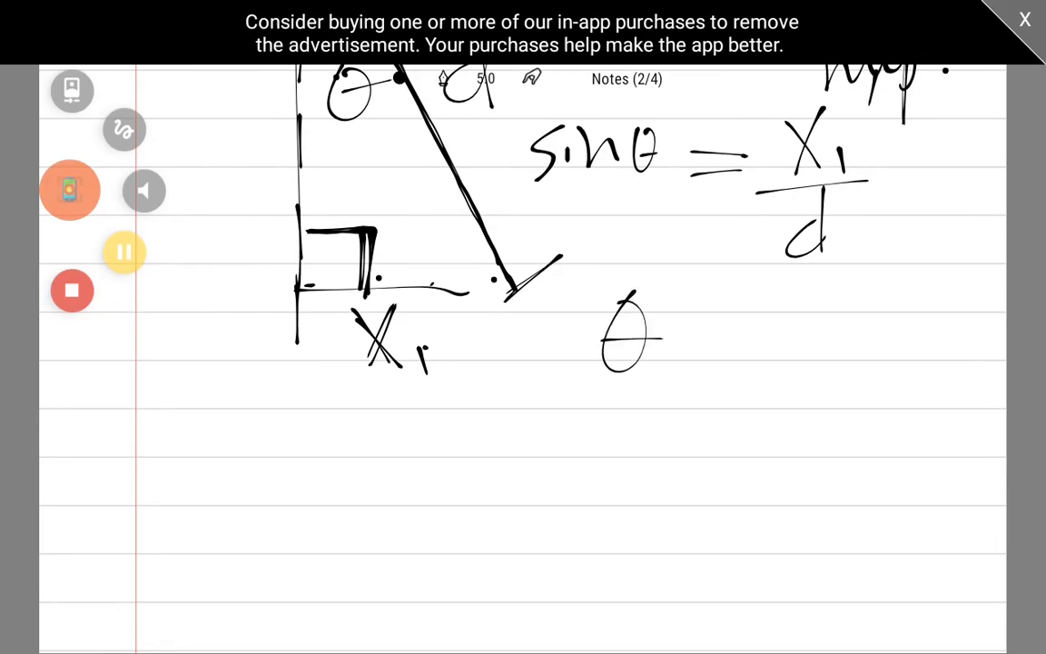
Write θ = sin⁻¹(X₁/d), substitute to get θ = sin⁻¹(ΔX/2d), and circle it
drag(677, 340, 799, 340)
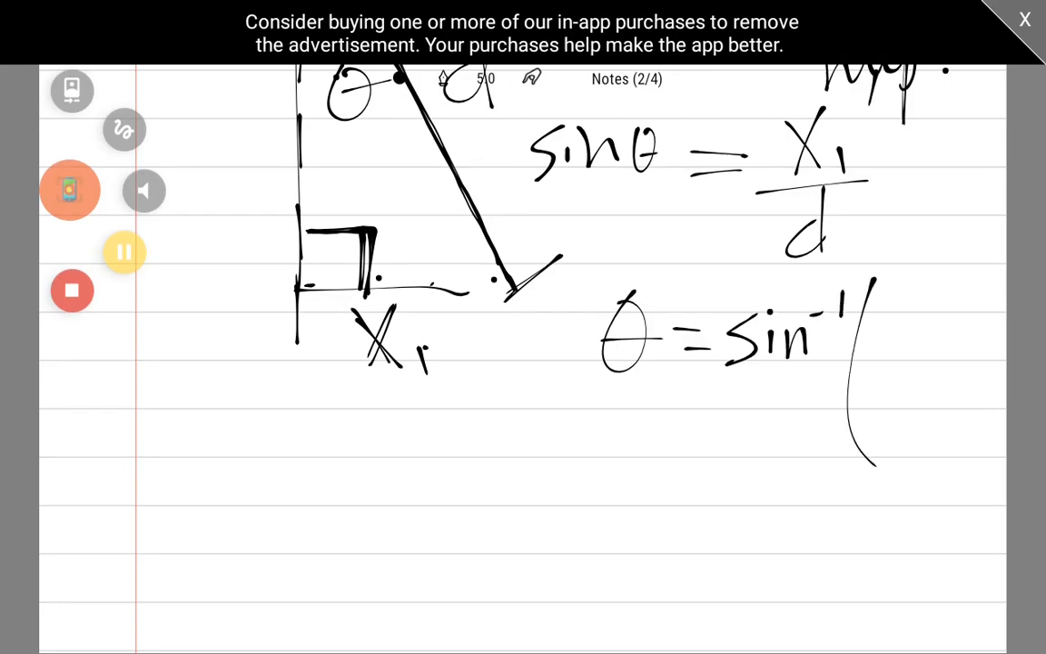
drag(894, 300, 944, 381)
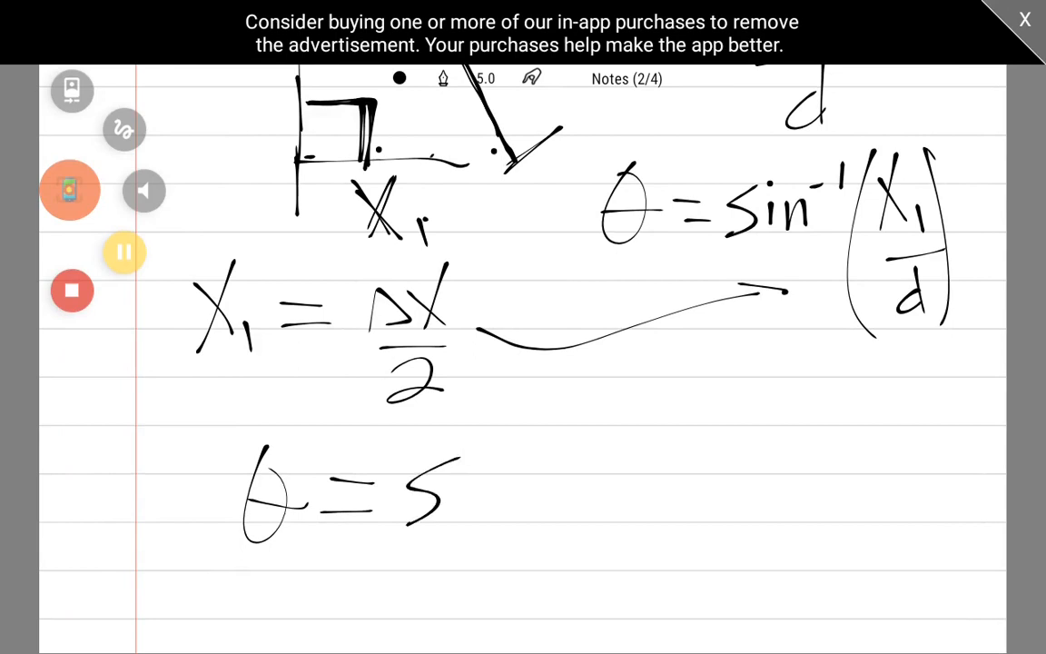
drag(463, 509, 563, 445)
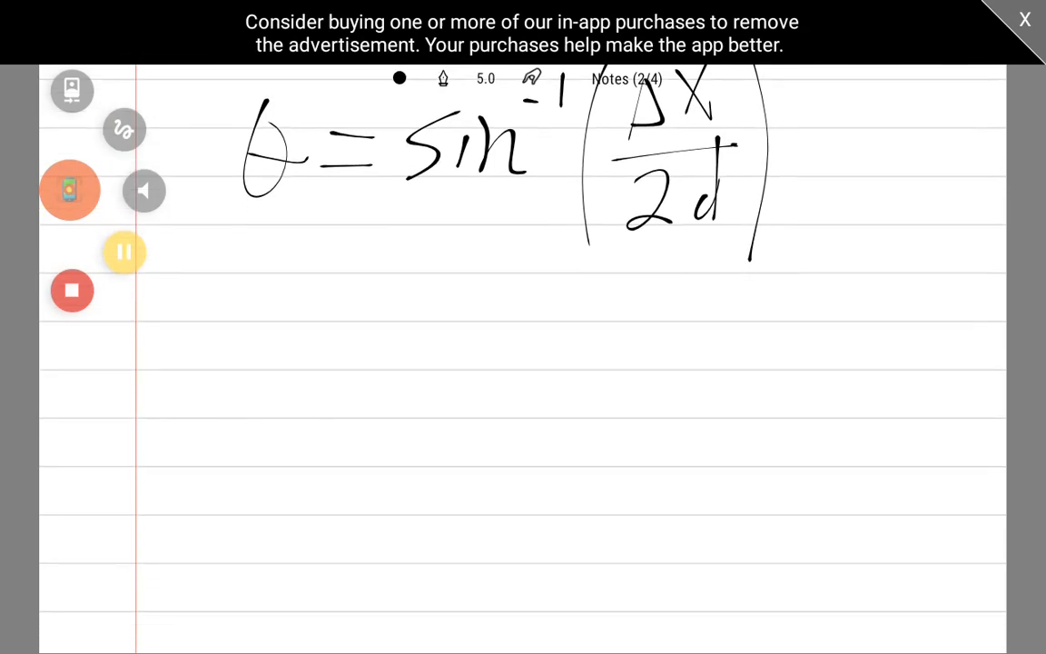
scroll(down, 3)
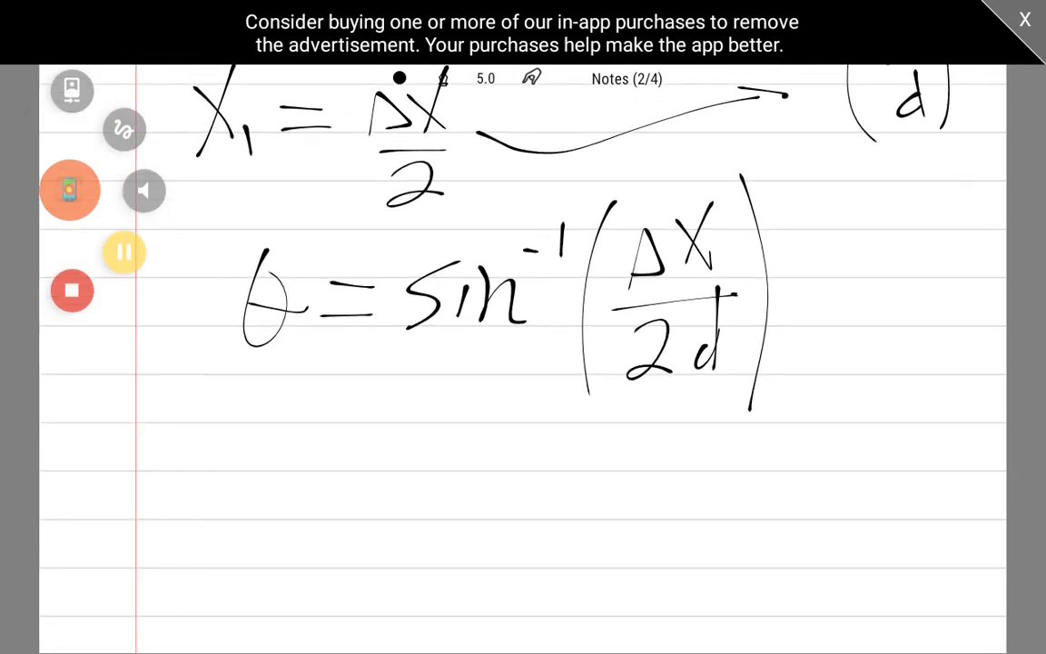
drag(264, 218, 263, 381)
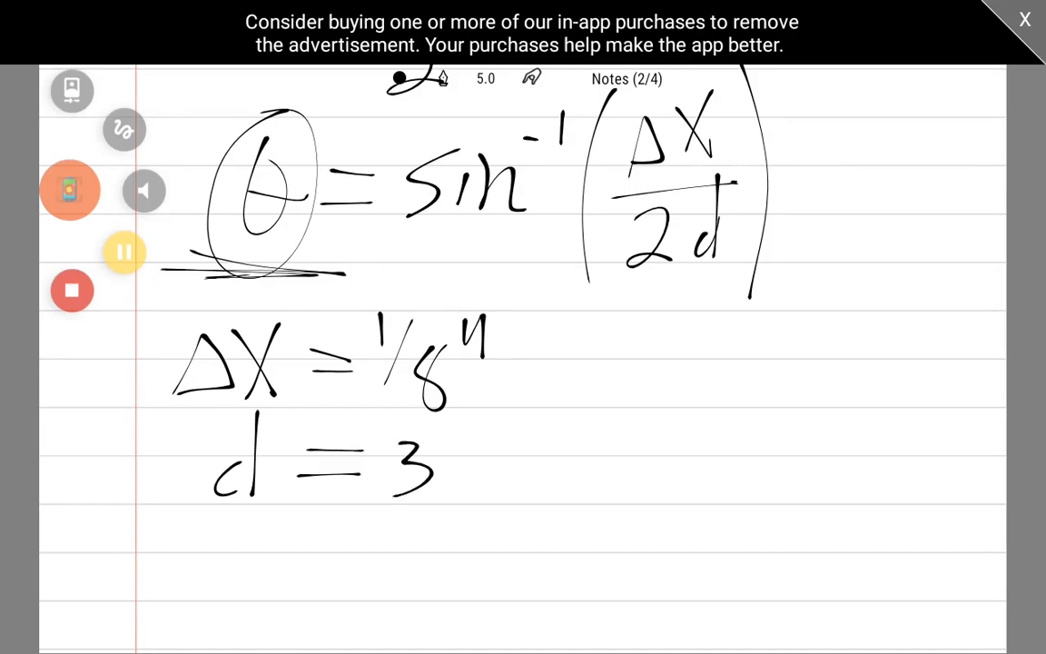
Write example values ΔX = 1/8" and d = 32", giving θ = 0.11° with a check mark
drag(445, 482, 509, 418)
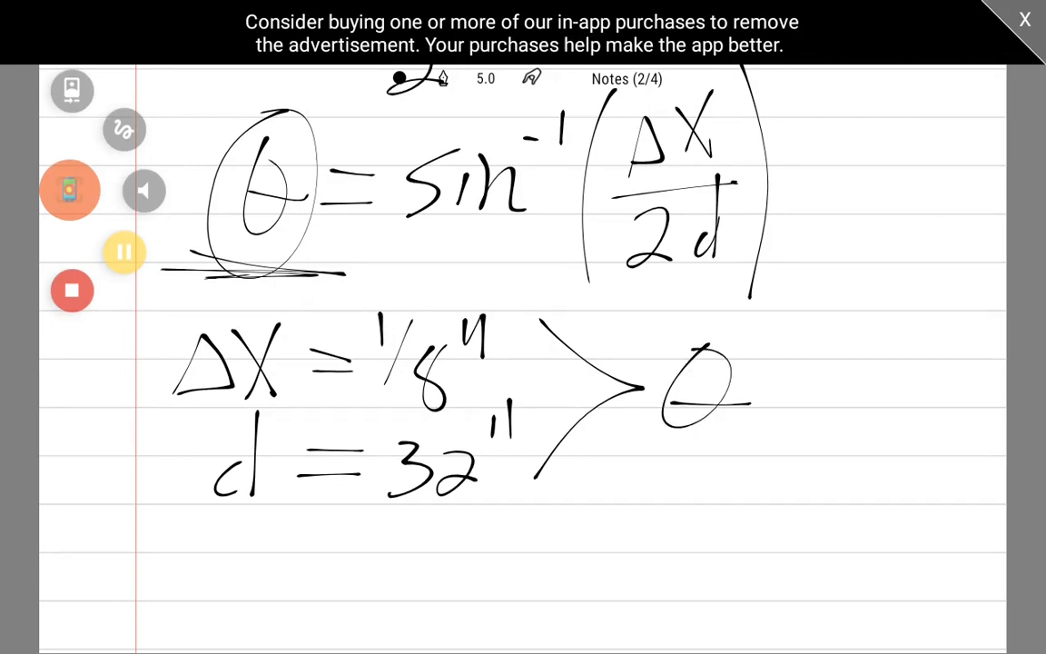
drag(754, 390, 844, 390)
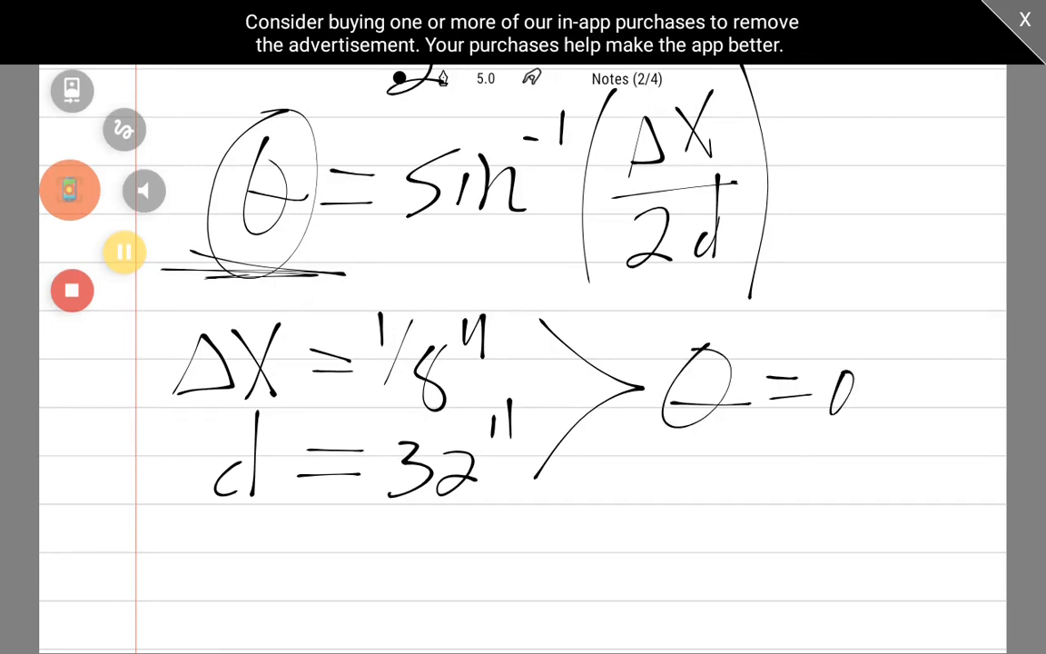
drag(853, 391, 962, 382)
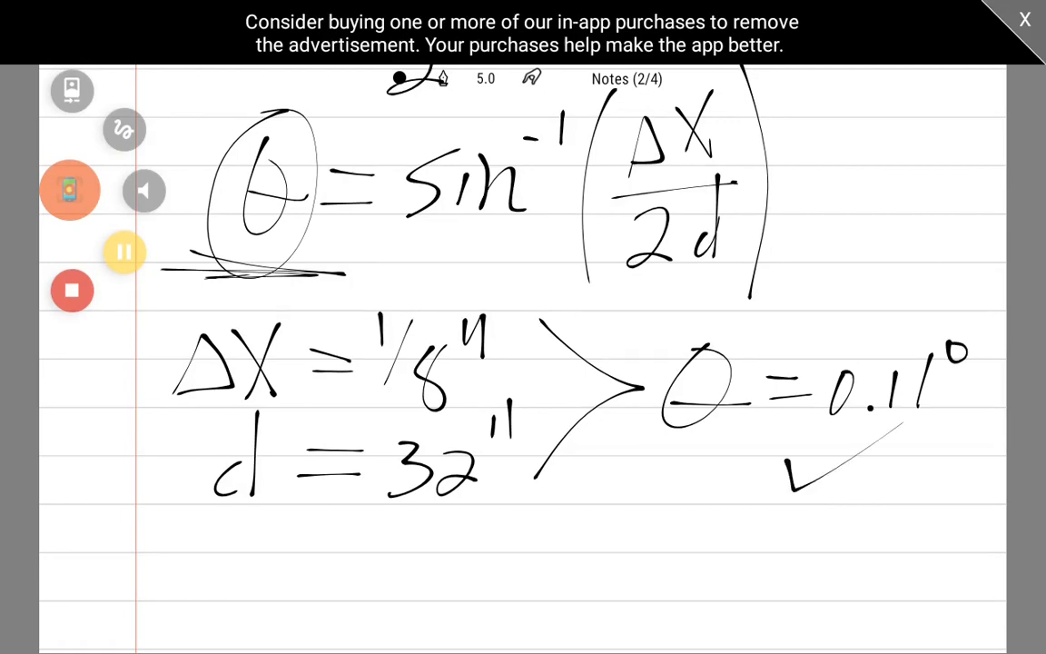
scroll(up, 3)
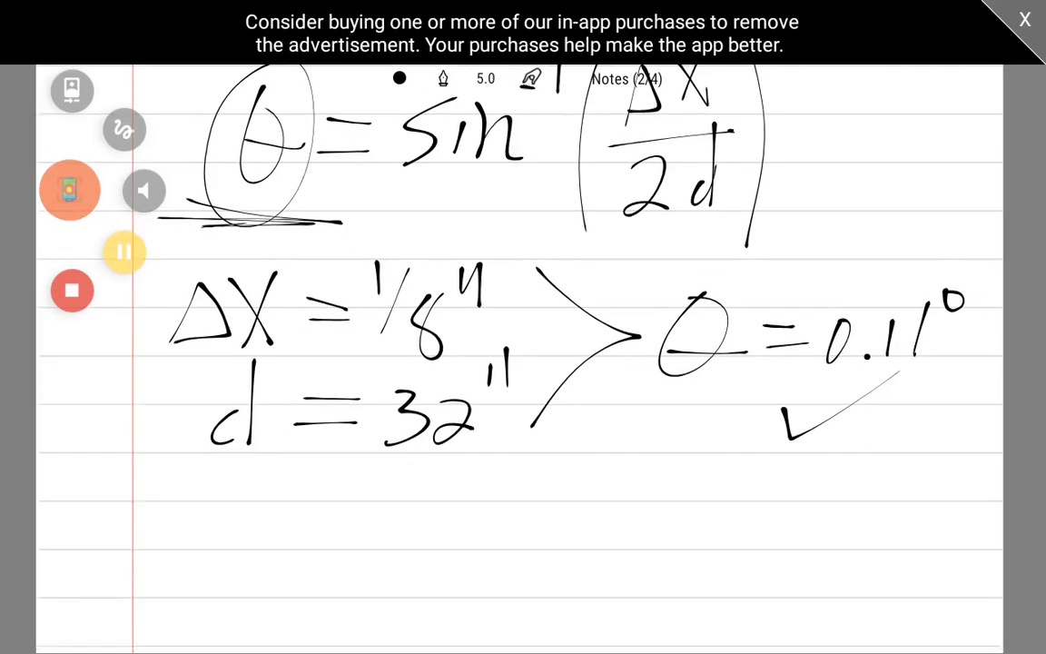
scroll(down, 3)
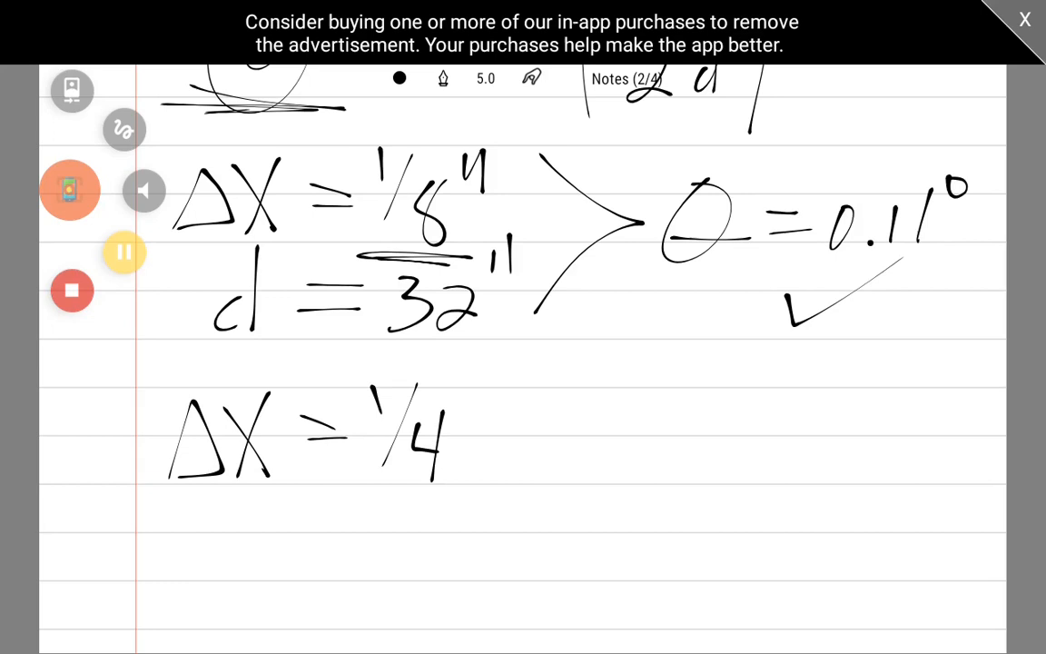
Handwrite ΔX = 1/4", d = 32 and θ = 0.22°, cross it out, and write > 0.13° beneath
drag(472, 404, 500, 372)
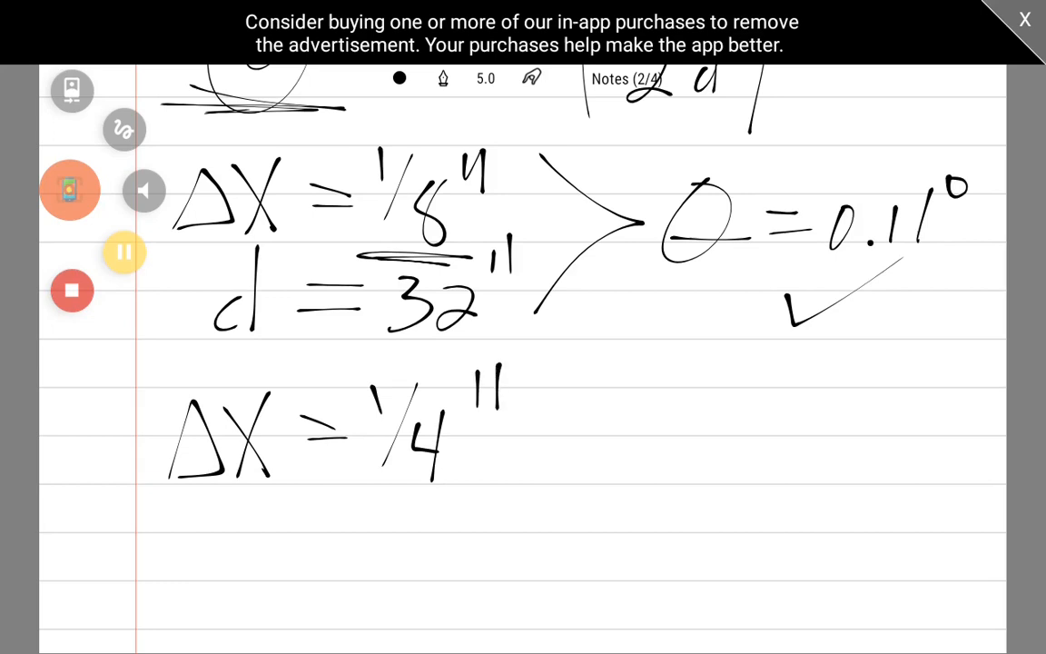
scroll(up, 3)
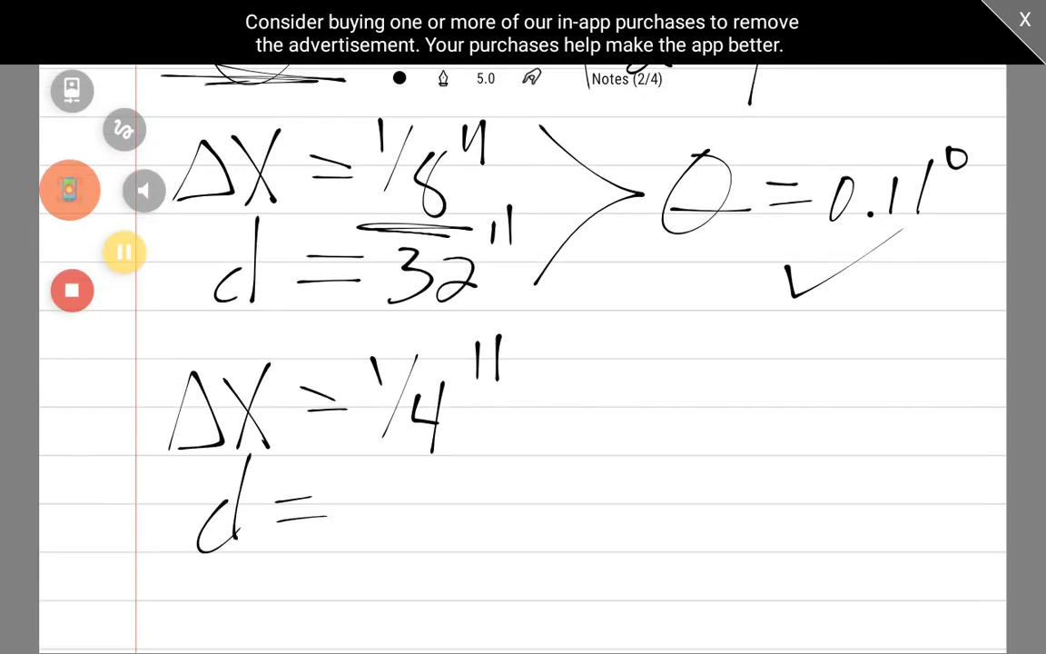
drag(345, 508, 454, 522)
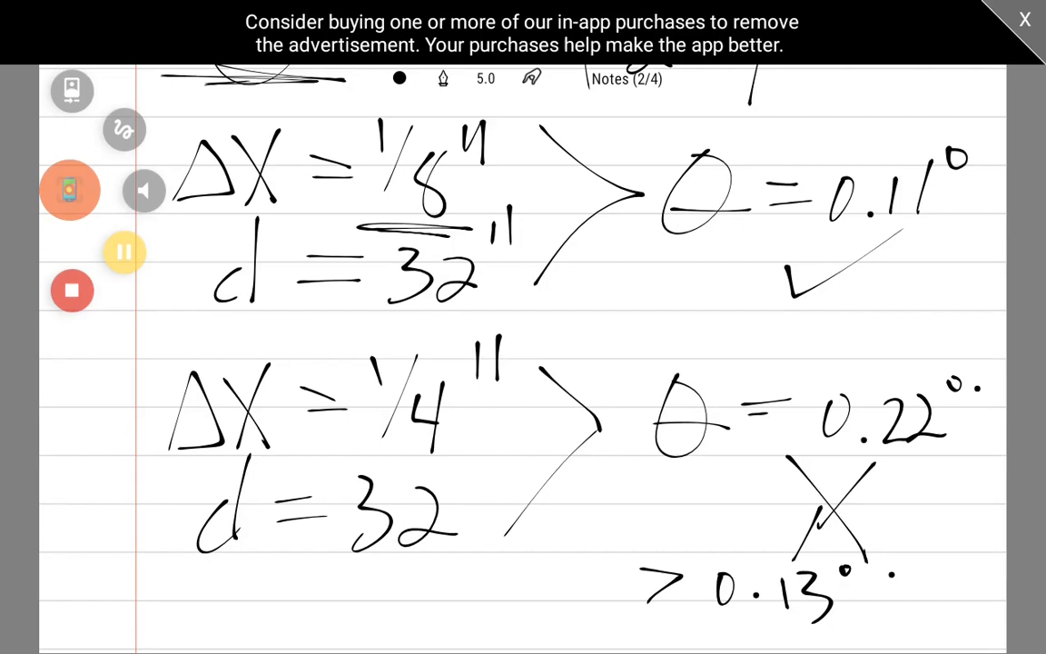
scroll(up, 3)
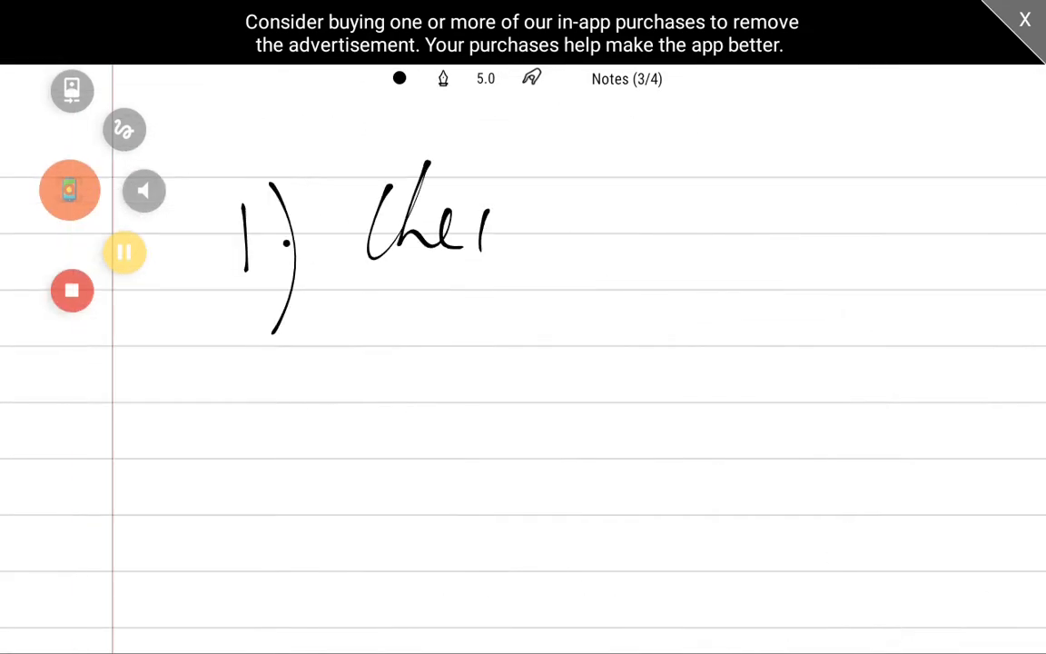
Handwrite the conclusion "1.) Check your alignment" on the third notes page
drag(490, 227, 717, 227)
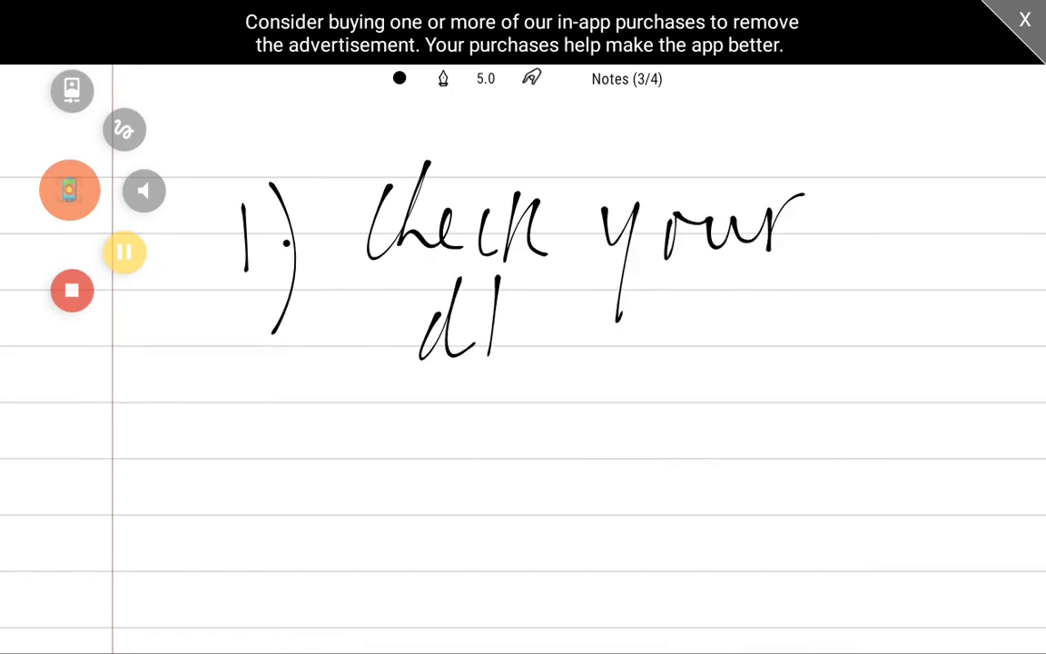
drag(500, 327, 663, 327)
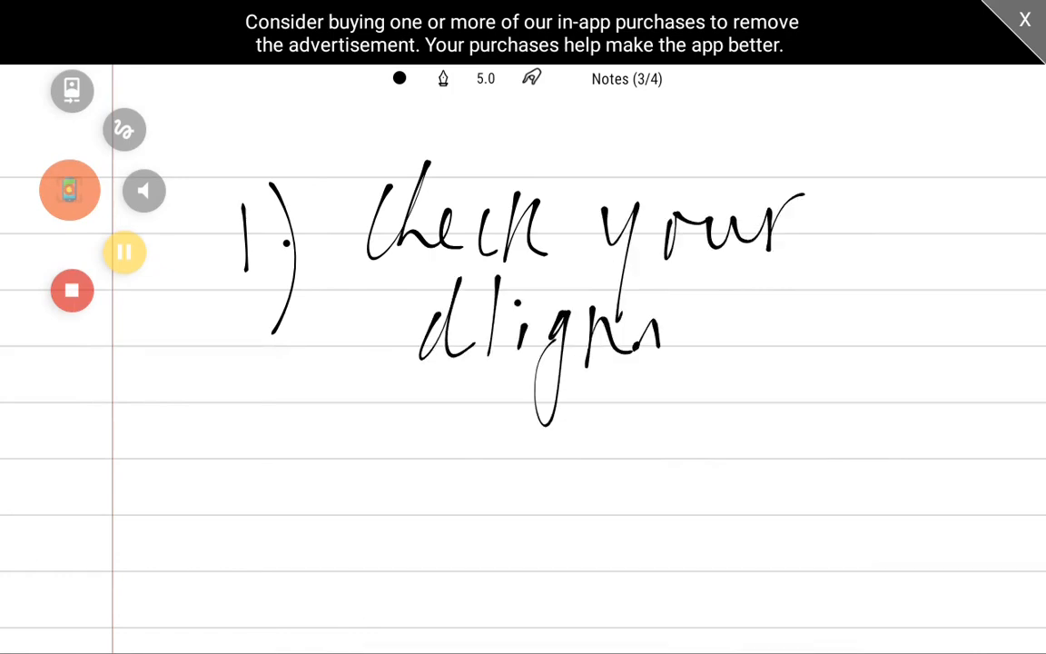
drag(636, 318, 849, 331)
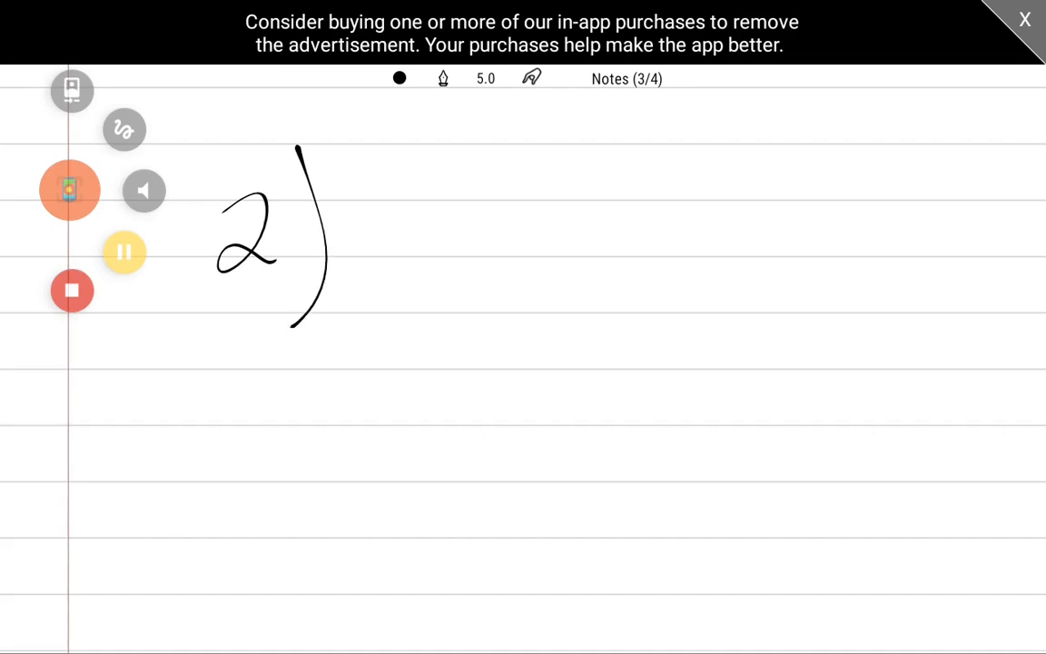
Write "2) understand the measurements" and θ = sin⁻¹(ΔX/2d) below, then underline the formula
drag(376, 209, 485, 195)
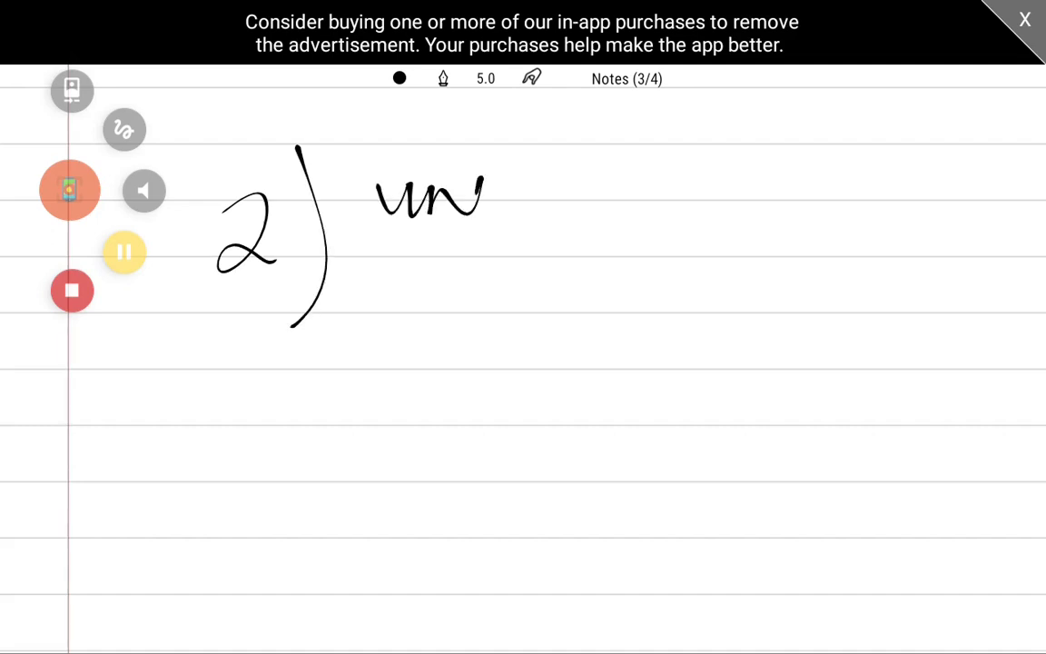
drag(491, 191, 699, 190)
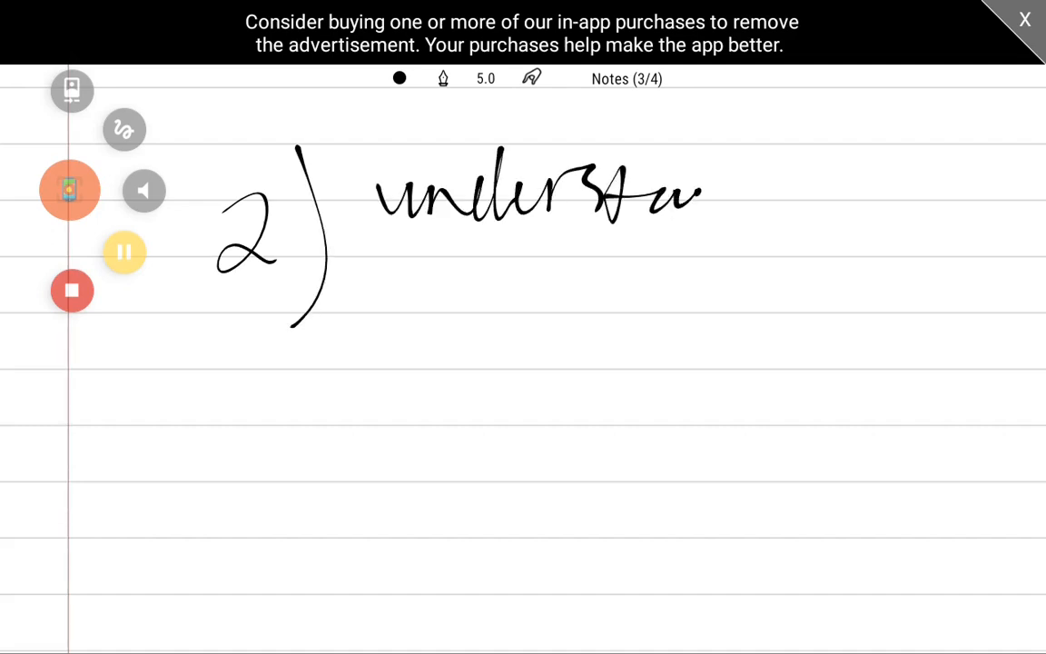
drag(699, 195, 940, 195)
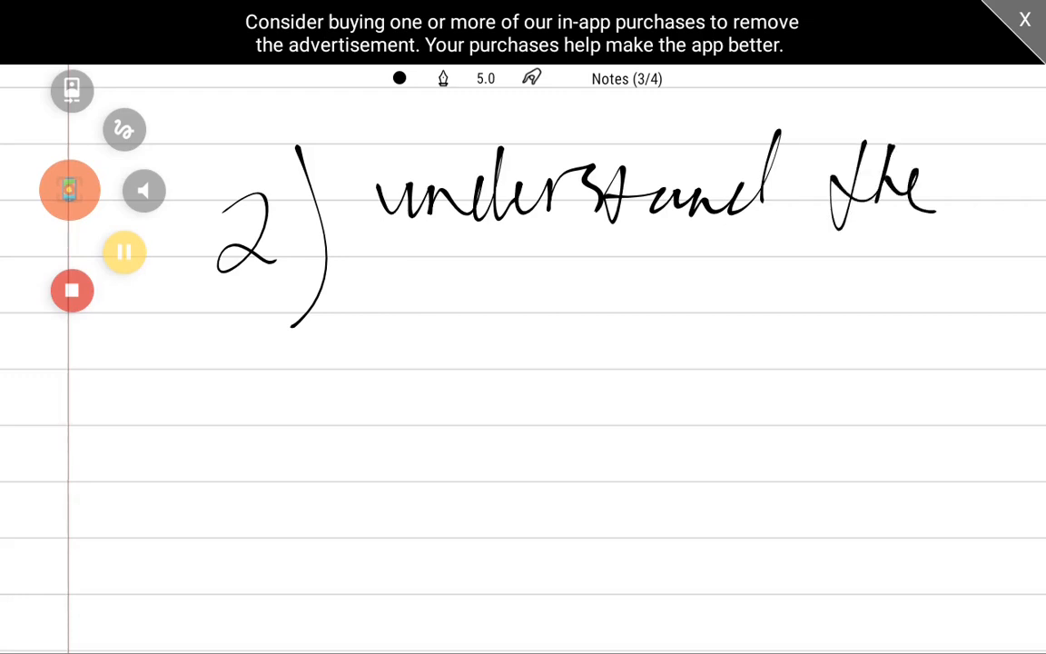
drag(405, 272, 572, 272)
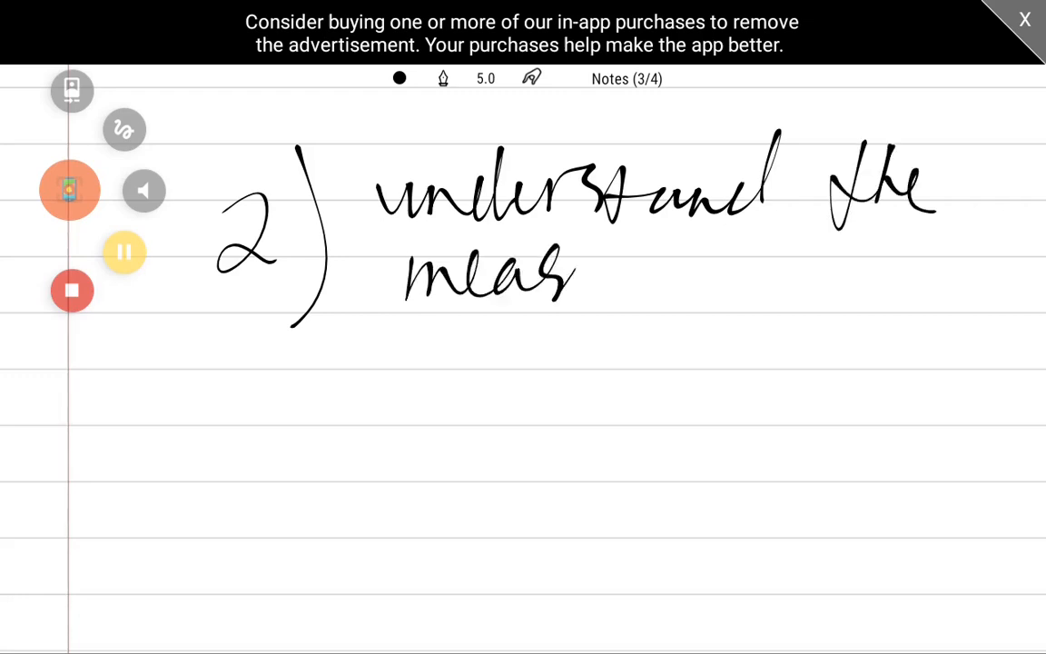
drag(581, 272, 795, 272)
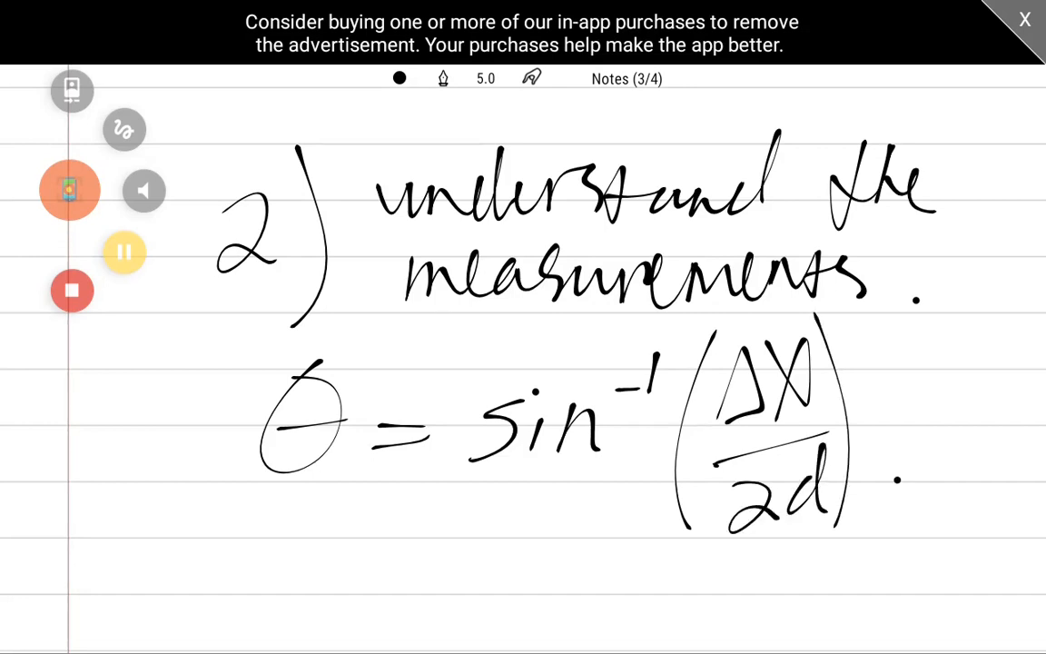
drag(245, 581, 908, 581)
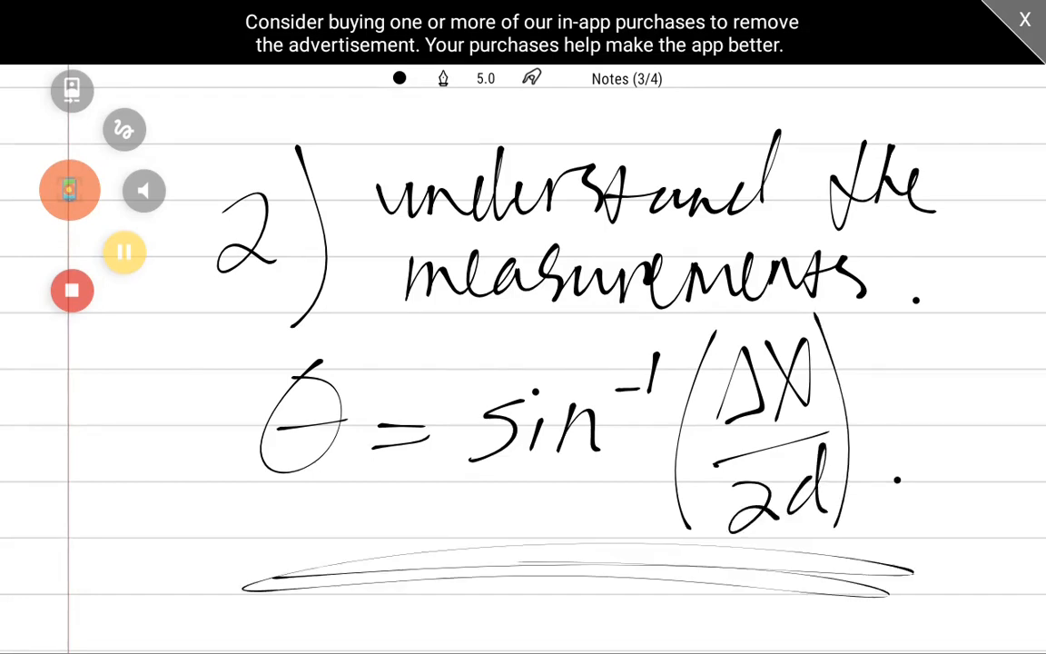